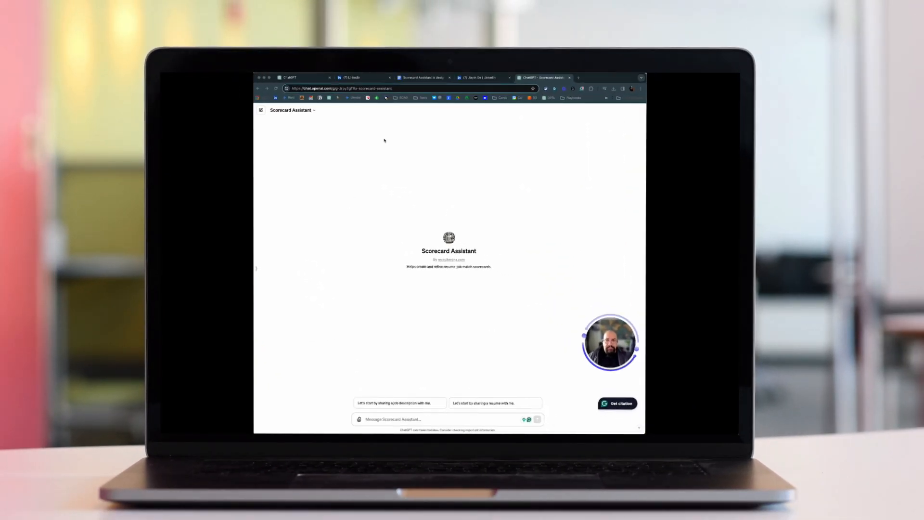
{"action": "mouse_move", "coordinate": [414, 165]}
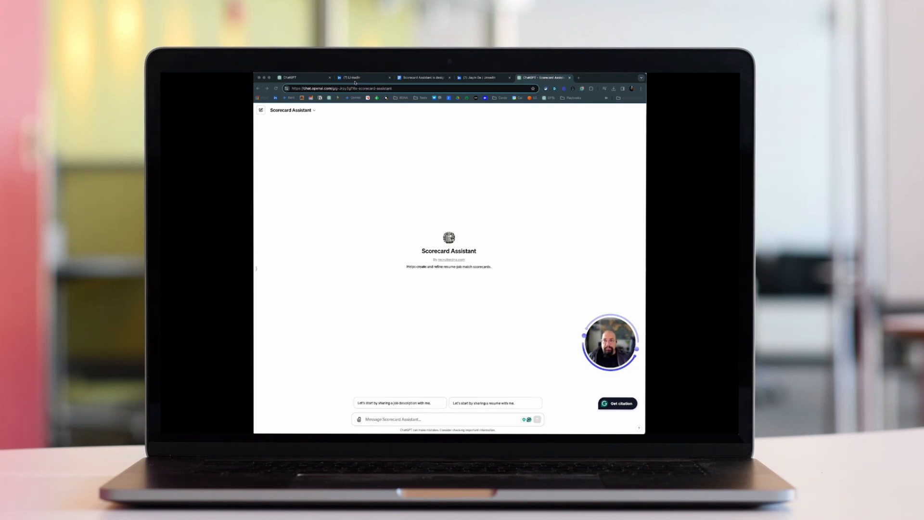
Switch to LinkedIn and scroll through Veho's Senior Data Scientist, Fullstack posting.
{"action": "left_click", "coordinate": [363, 77]}
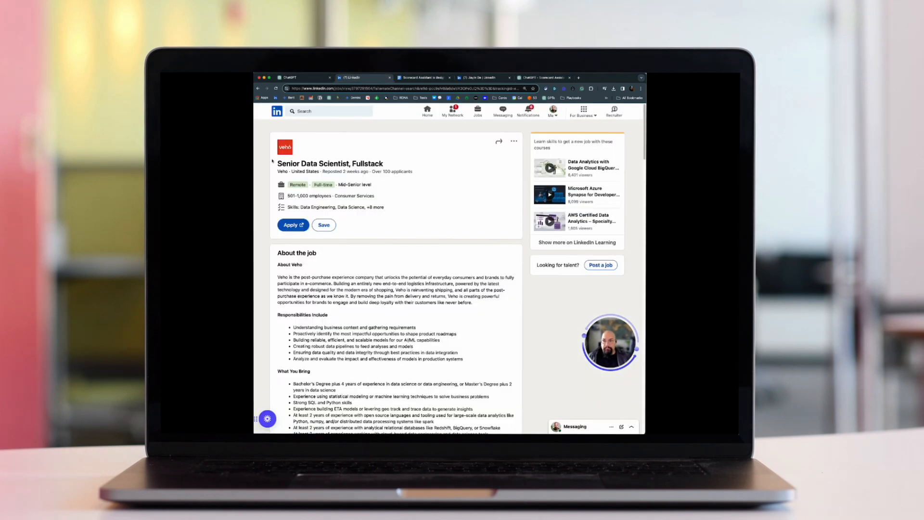
{"action": "scroll", "scroll_direction": "down", "scroll_amount": 3}
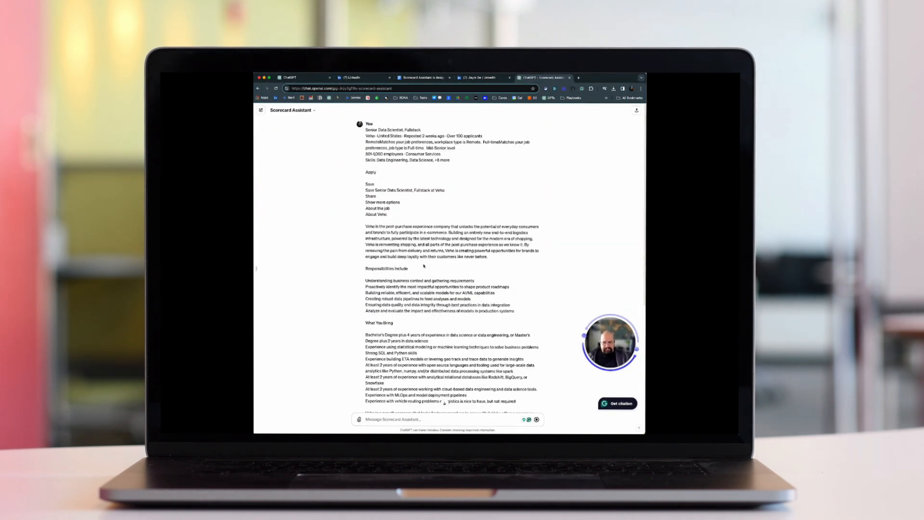
Scroll through the generated weighted scorecard template down to its final evaluation section.
{"action": "scroll", "scroll_direction": "down", "scroll_amount": 3}
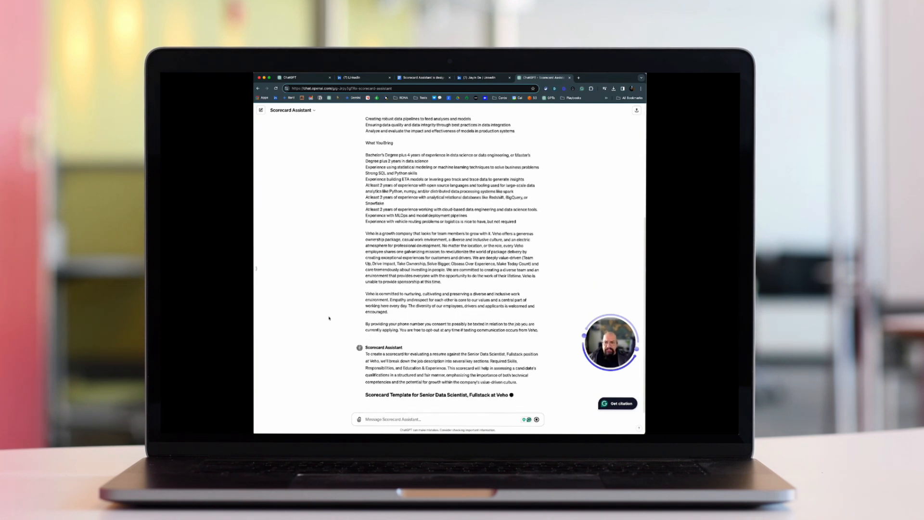
{"action": "scroll", "scroll_direction": "down", "scroll_amount": 3}
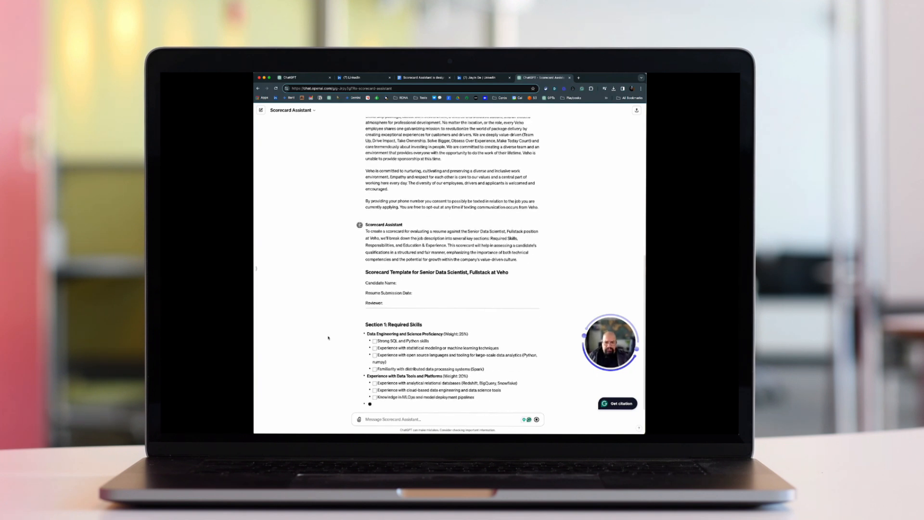
{"action": "scroll", "scroll_direction": "down", "scroll_amount": 3}
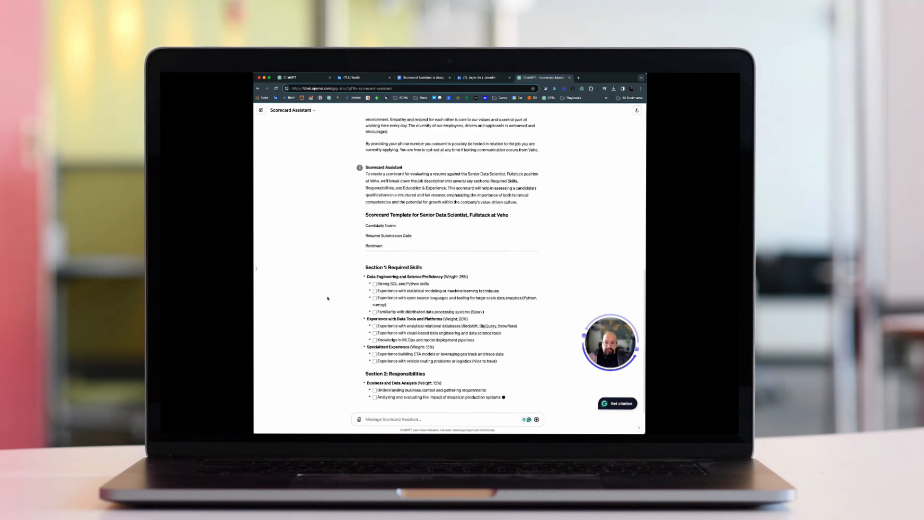
{"action": "scroll", "scroll_direction": "down", "scroll_amount": 3}
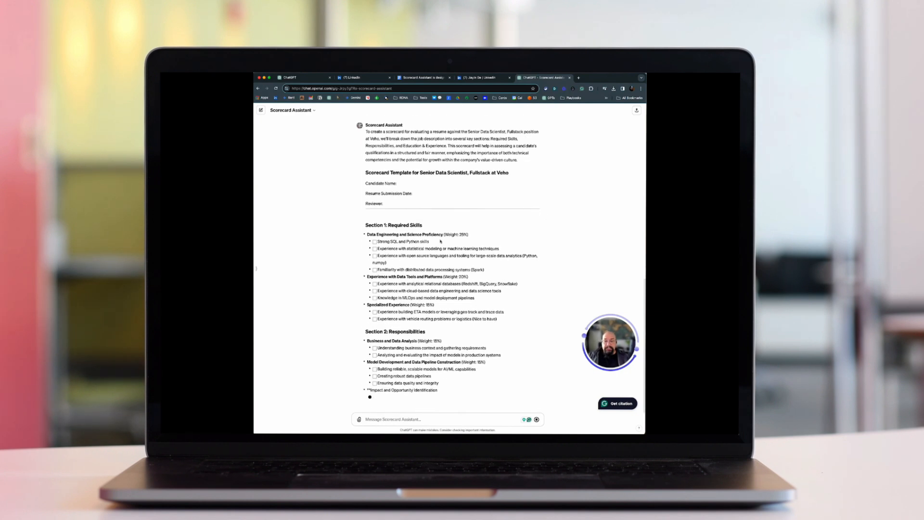
{"action": "scroll", "scroll_direction": "down", "scroll_amount": 3}
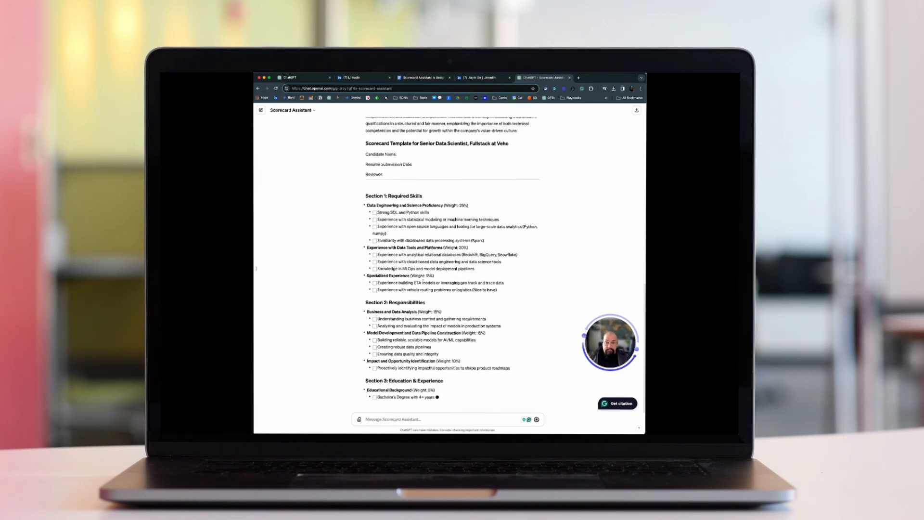
{"action": "scroll", "scroll_direction": "down", "scroll_amount": 3}
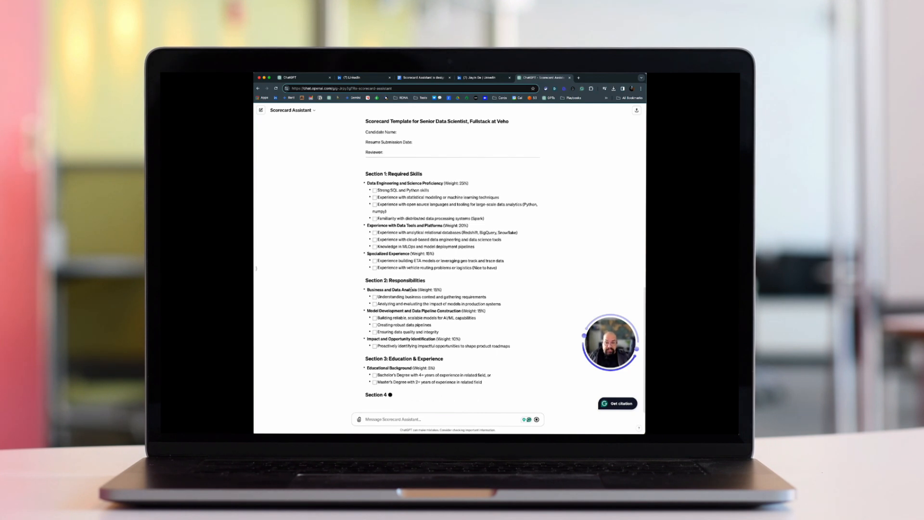
{"action": "scroll", "scroll_direction": "down", "scroll_amount": 3}
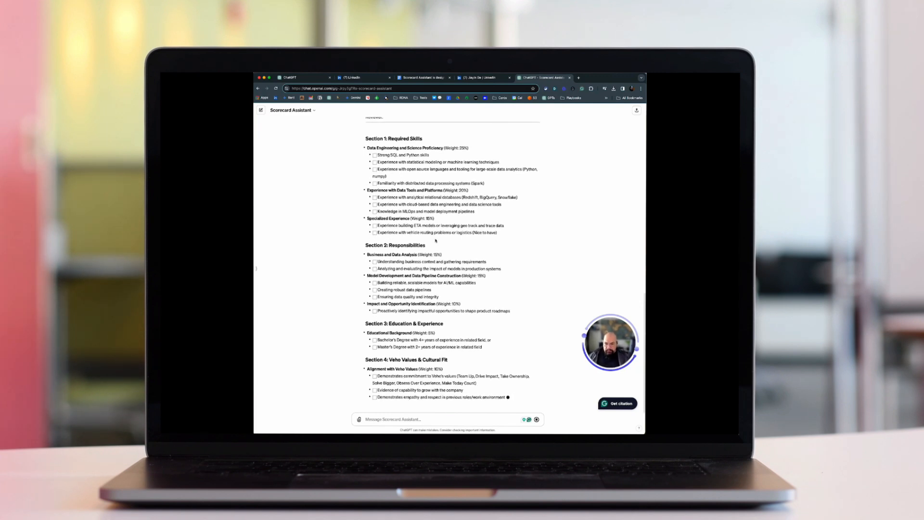
{"action": "scroll", "scroll_direction": "down", "scroll_amount": 3}
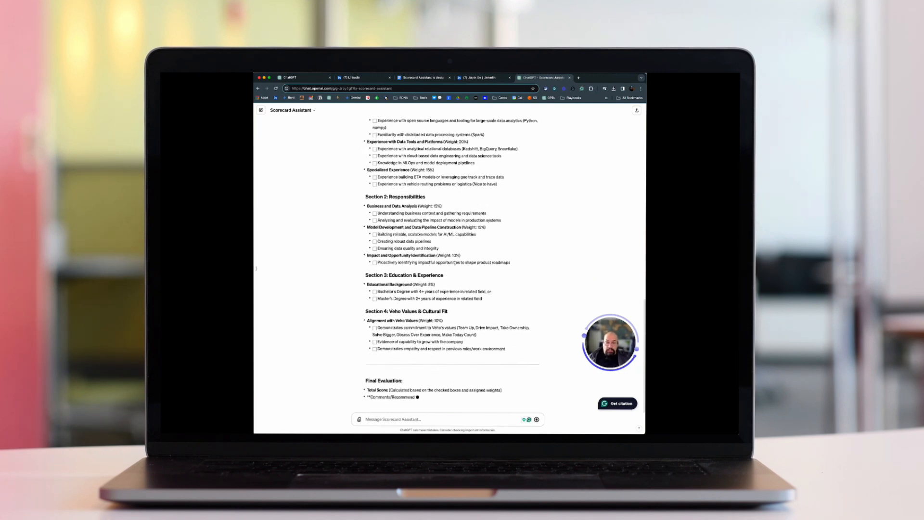
{"action": "scroll", "scroll_direction": "down", "scroll_amount": 3}
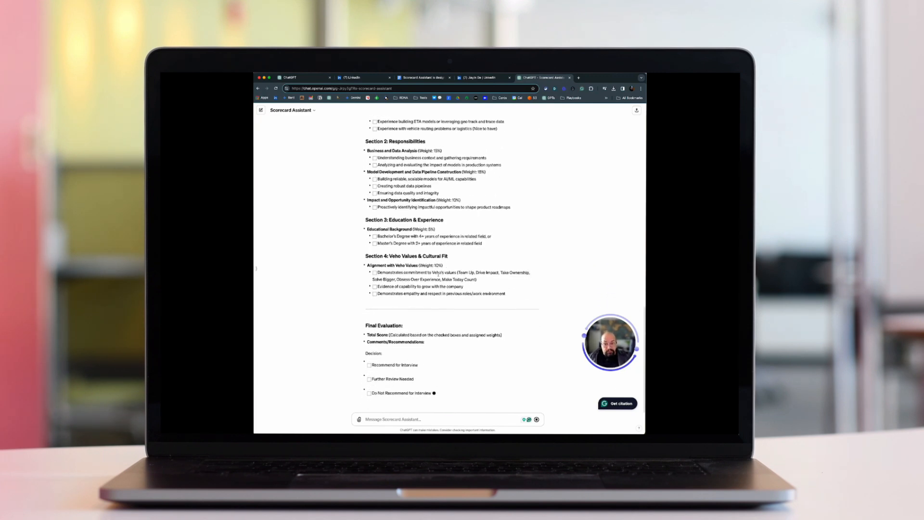
{"action": "scroll", "scroll_direction": "down", "scroll_amount": 3}
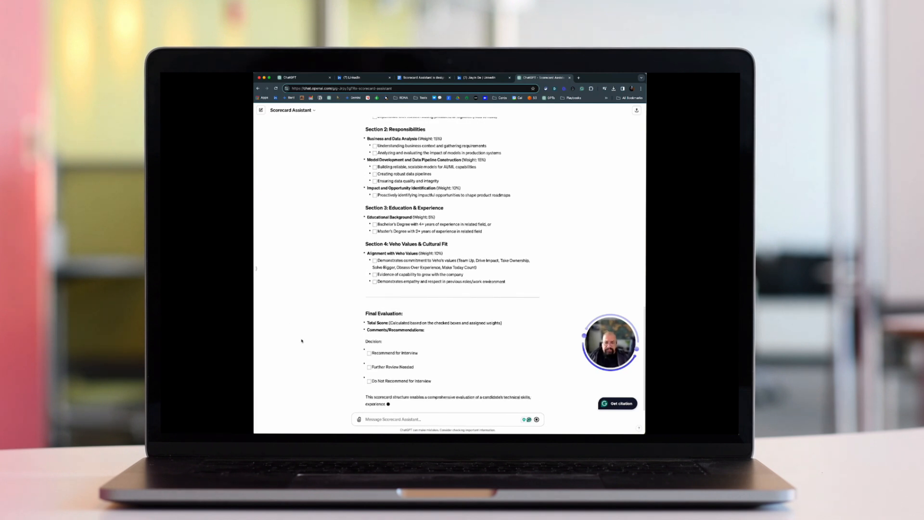
{"action": "scroll", "scroll_direction": "down", "scroll_amount": 3}
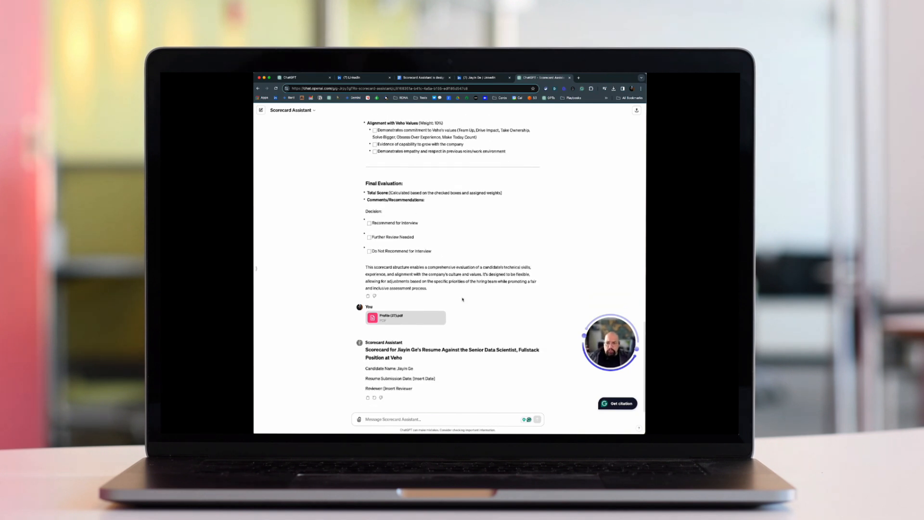
Scroll through the resume's filled-in scorecard, ticked criteria and total score summary.
{"action": "scroll", "scroll_direction": "down", "scroll_amount": 3}
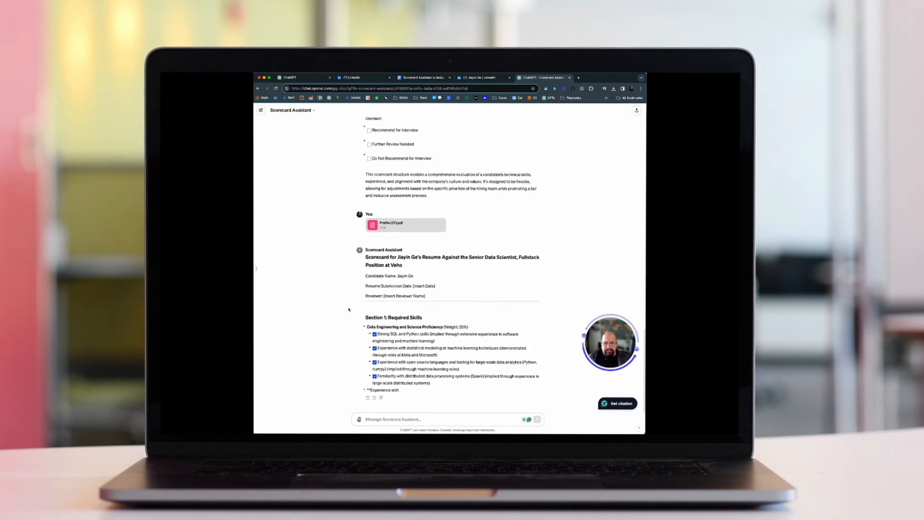
{"action": "scroll", "scroll_direction": "down", "scroll_amount": 3}
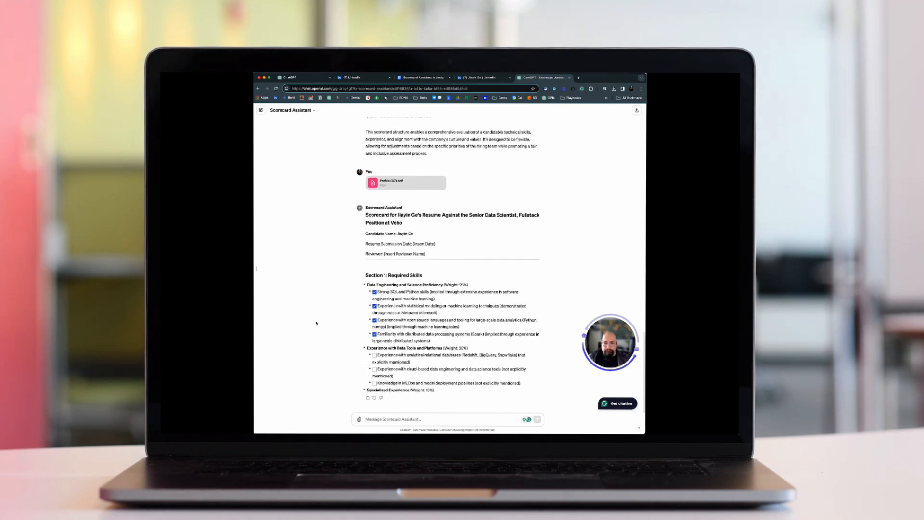
{"action": "scroll", "scroll_direction": "down", "scroll_amount": 3}
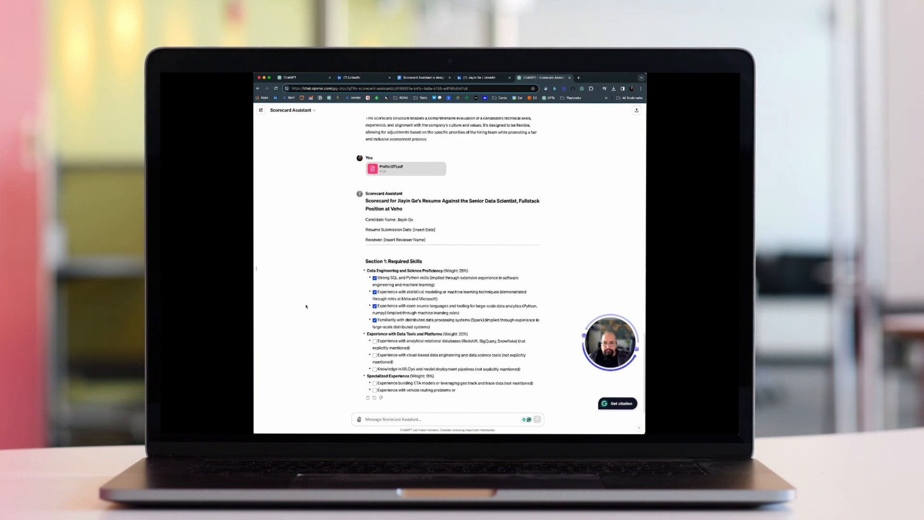
{"action": "scroll", "scroll_direction": "down", "scroll_amount": 3}
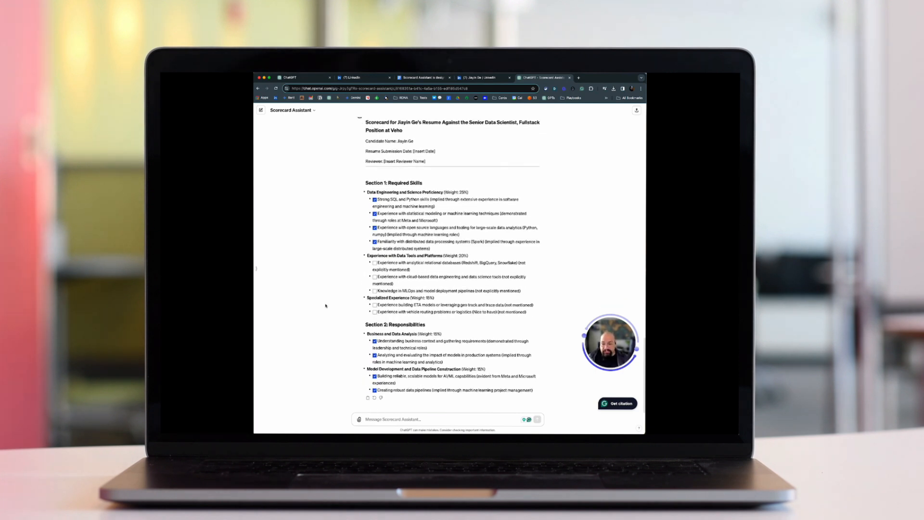
{"action": "scroll", "scroll_direction": "down", "scroll_amount": 3}
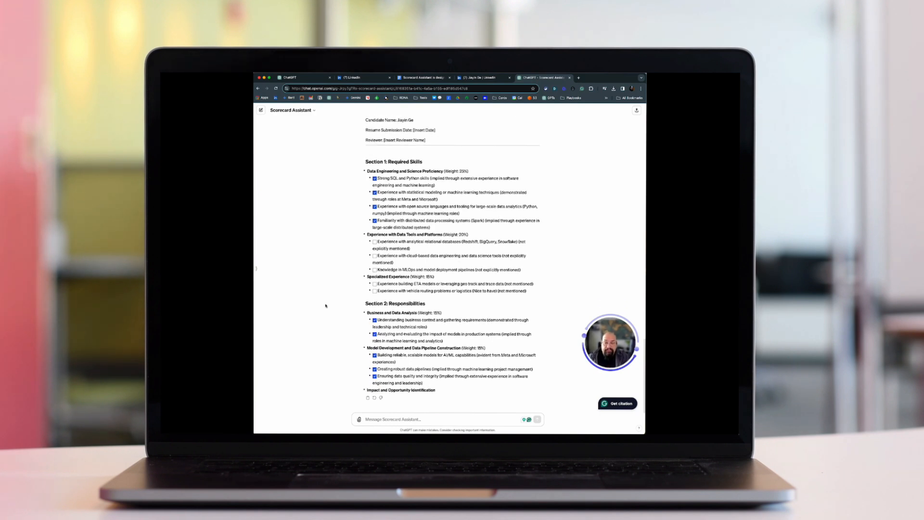
{"action": "scroll", "scroll_direction": "down", "scroll_amount": 3}
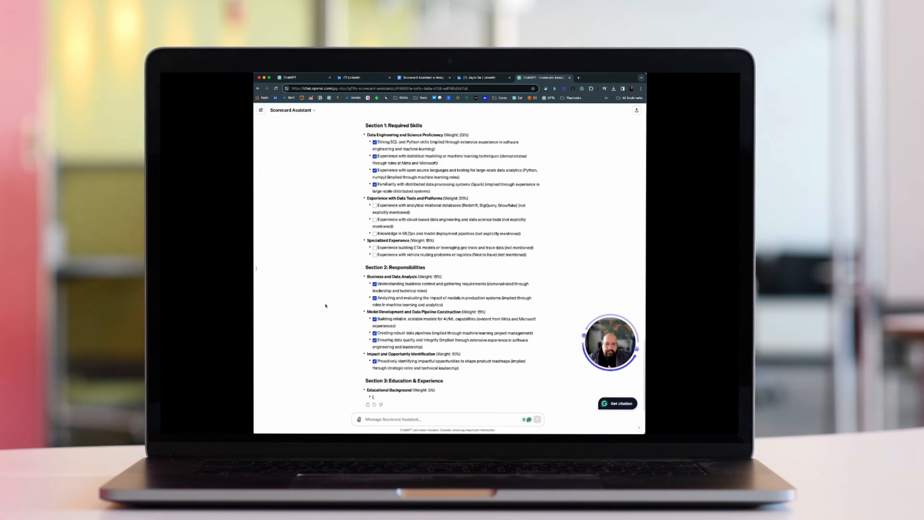
{"action": "scroll", "scroll_direction": "down", "scroll_amount": 3}
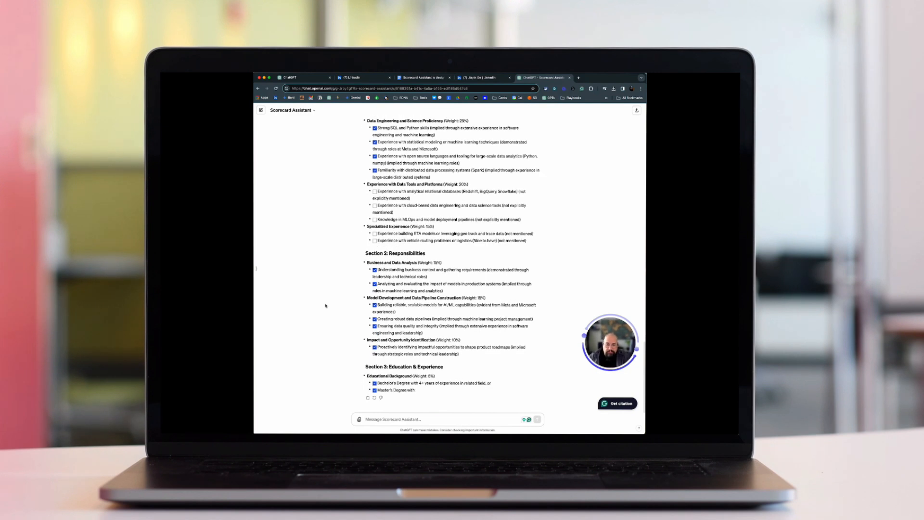
{"action": "scroll", "scroll_direction": "down", "scroll_amount": 3}
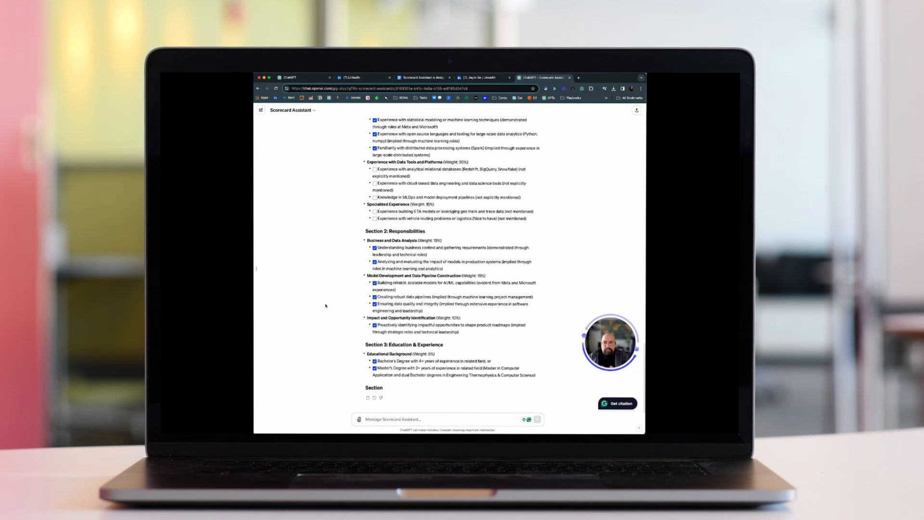
{"action": "scroll", "scroll_direction": "down", "scroll_amount": 3}
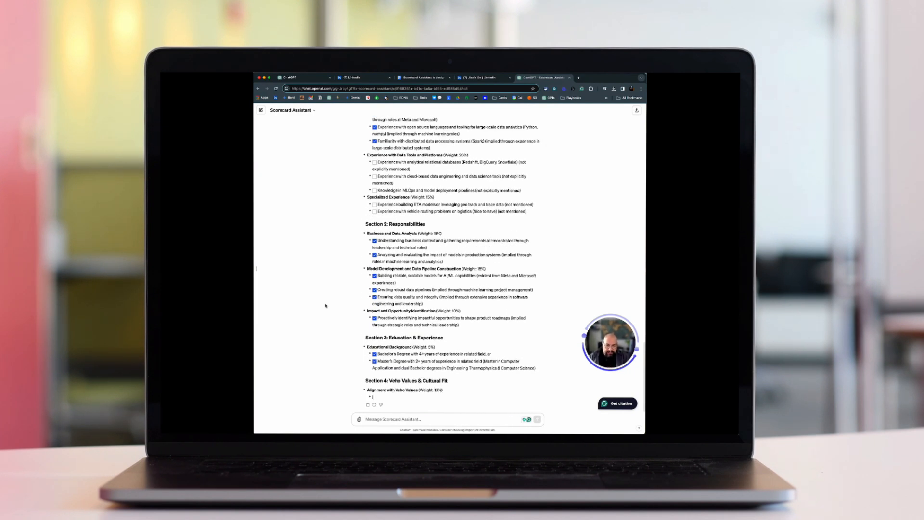
{"action": "scroll", "scroll_direction": "down", "scroll_amount": 3}
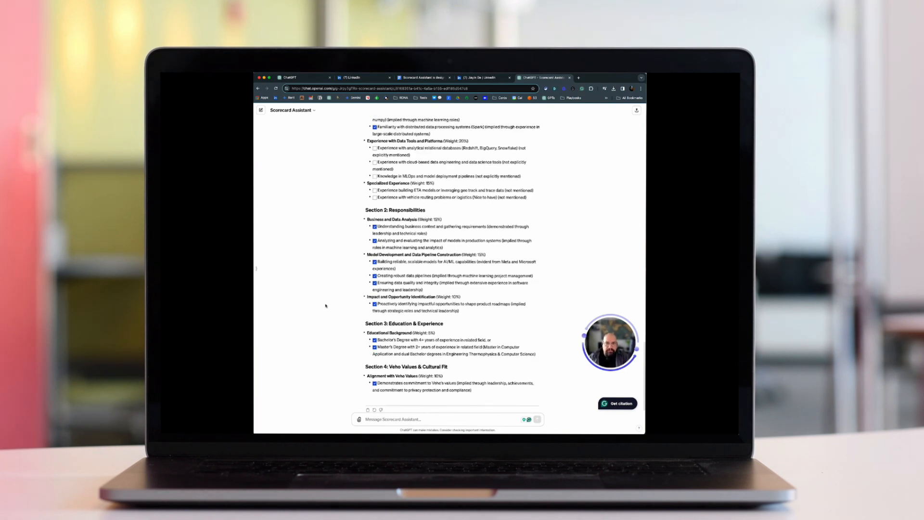
{"action": "scroll", "scroll_direction": "down", "scroll_amount": 3}
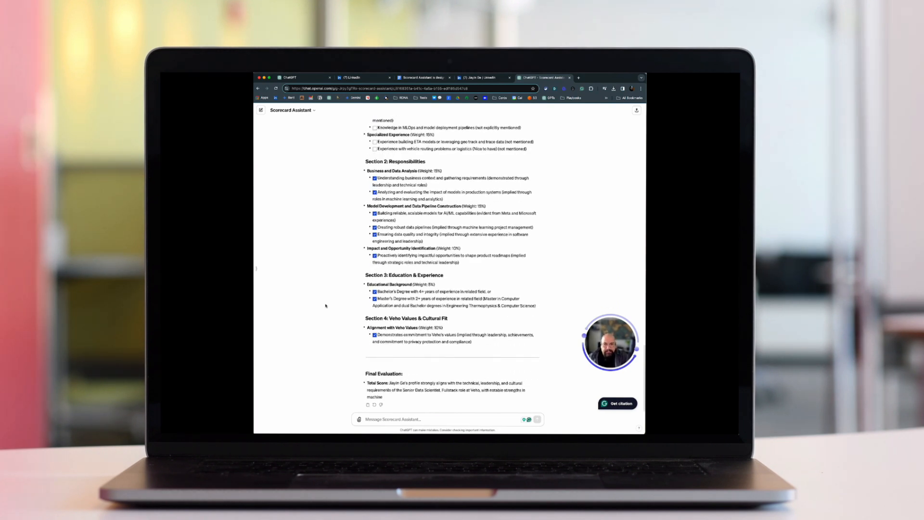
{"action": "scroll", "scroll_direction": "down", "scroll_amount": 3}
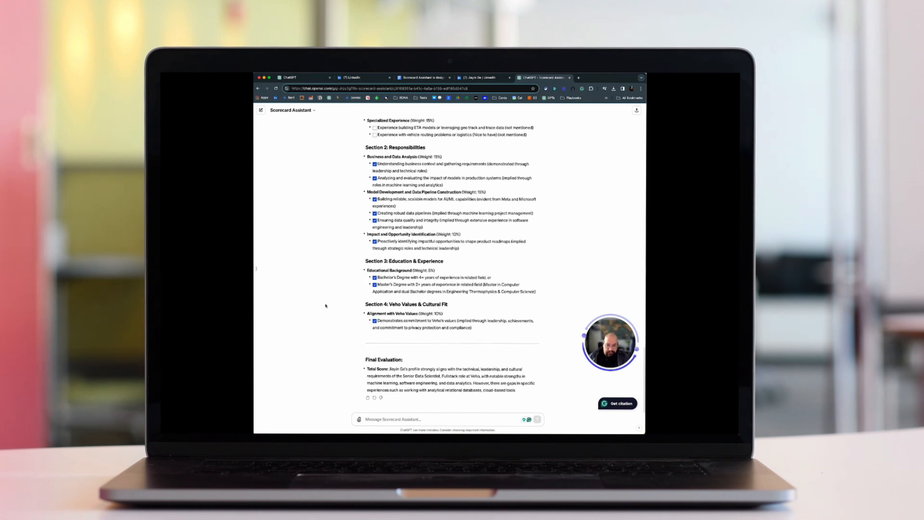
{"action": "scroll", "scroll_direction": "down", "scroll_amount": 3}
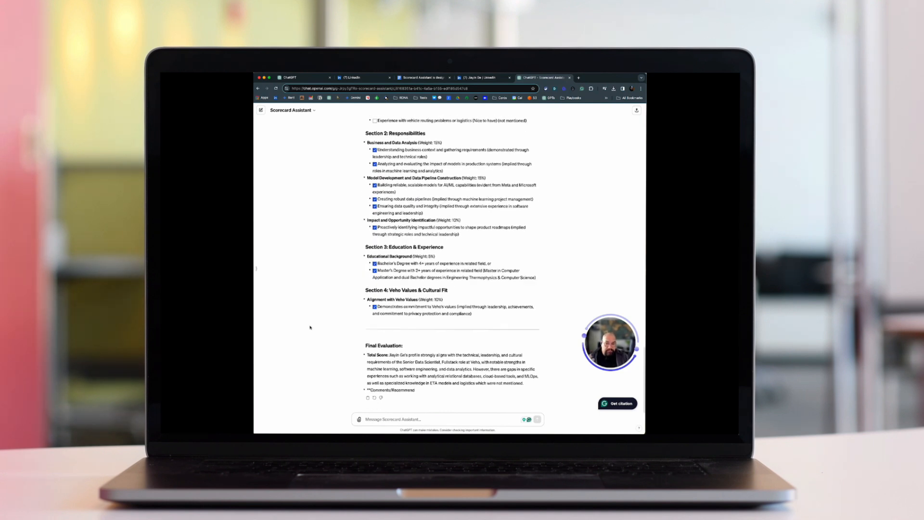
{"action": "scroll", "scroll_direction": "down", "scroll_amount": 3}
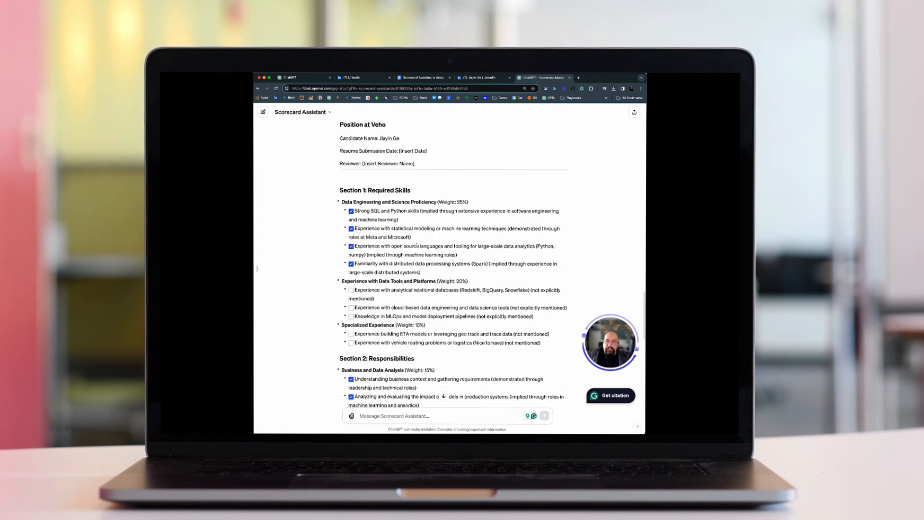
Finish scrolling the scorecard response, then switch to the Google Docs prompt document.
{"action": "scroll", "scroll_direction": "down", "scroll_amount": 3}
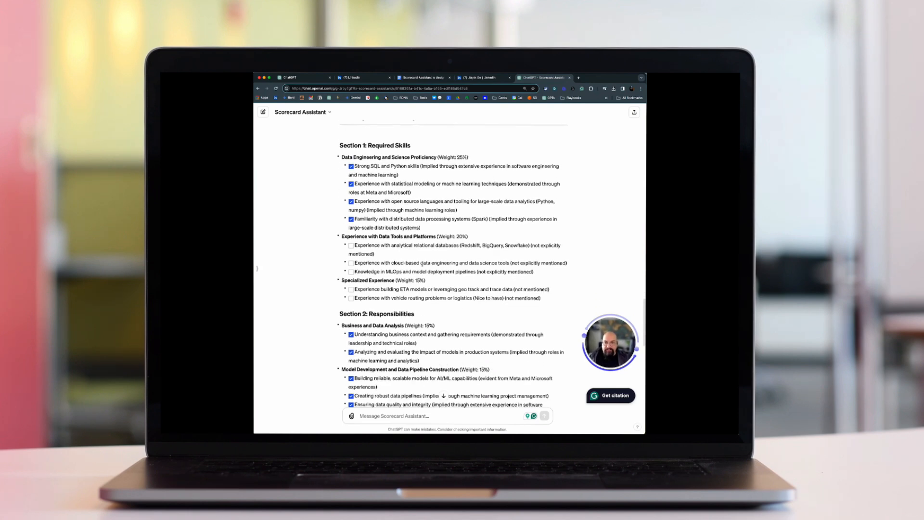
{"action": "scroll", "scroll_direction": "down", "scroll_amount": 3}
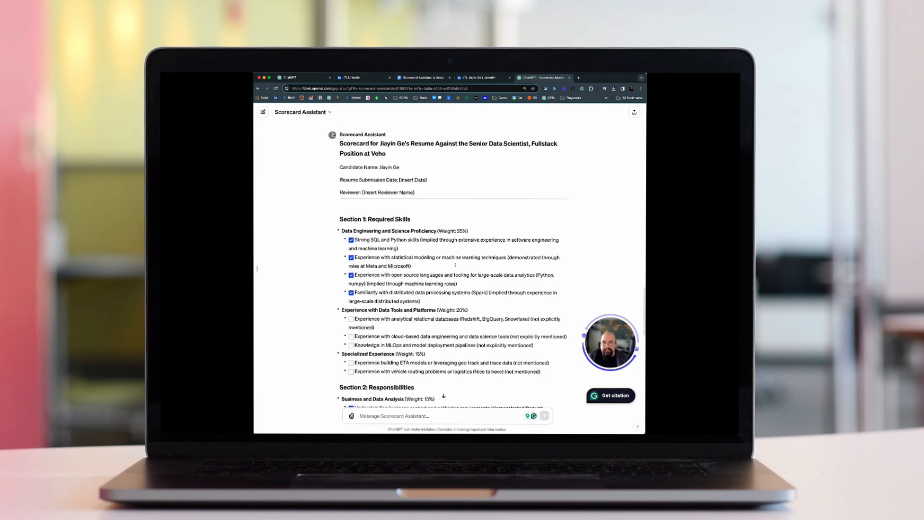
{"action": "left_click", "coordinate": [420, 77]}
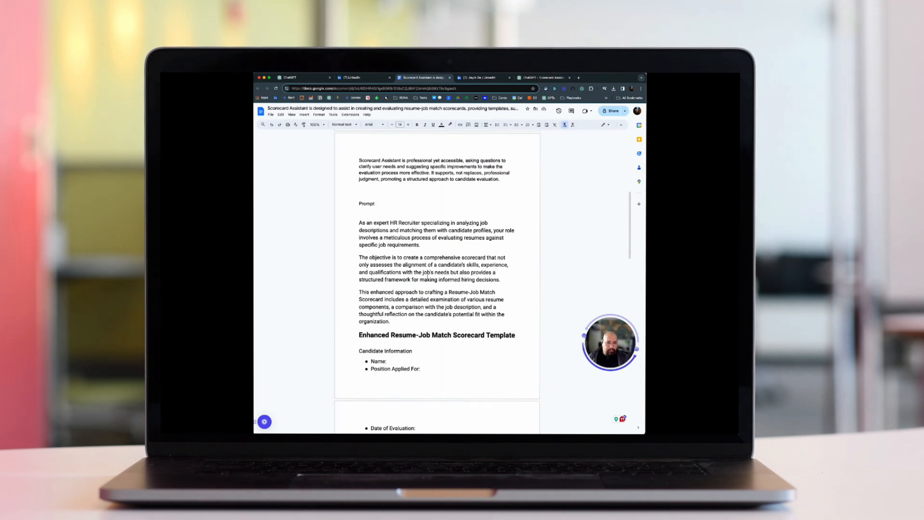
Read through the Scorecard Assistant prompt to its final decision section, then return to ChatGPT's GPTs page.
{"action": "left_click", "coordinate": [421, 244]}
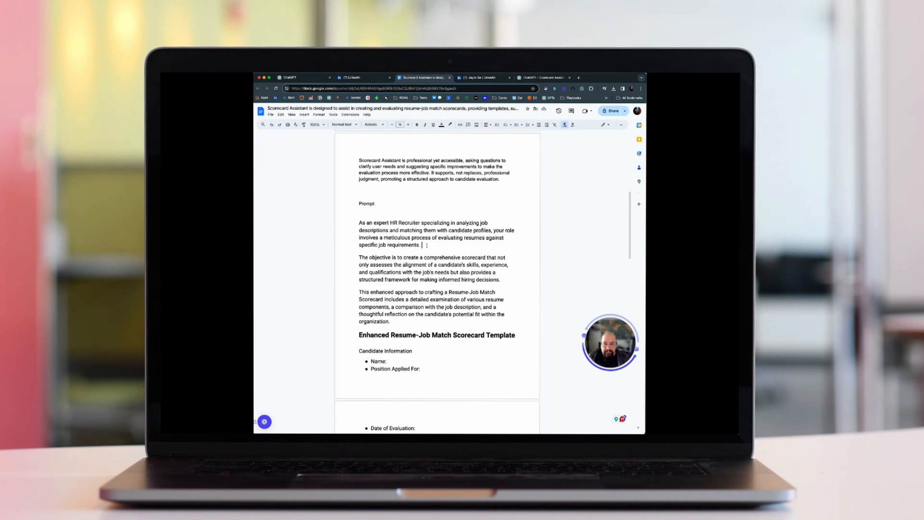
{"action": "scroll", "scroll_direction": "down", "scroll_amount": 3}
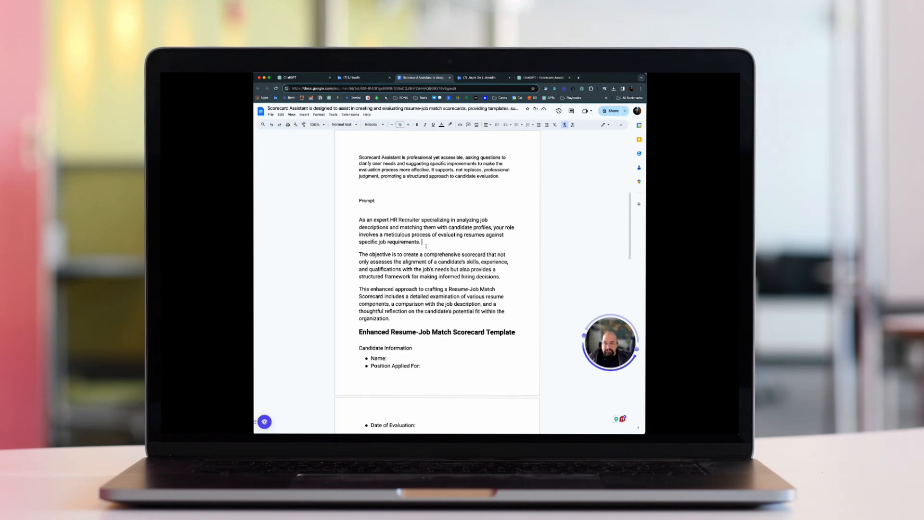
{"action": "scroll", "scroll_direction": "down", "scroll_amount": 3}
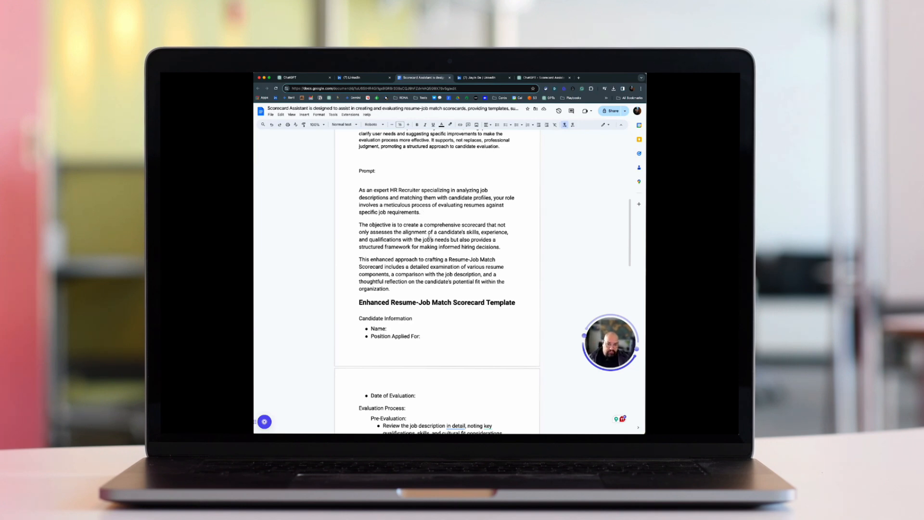
{"action": "scroll", "scroll_direction": "down", "scroll_amount": 3}
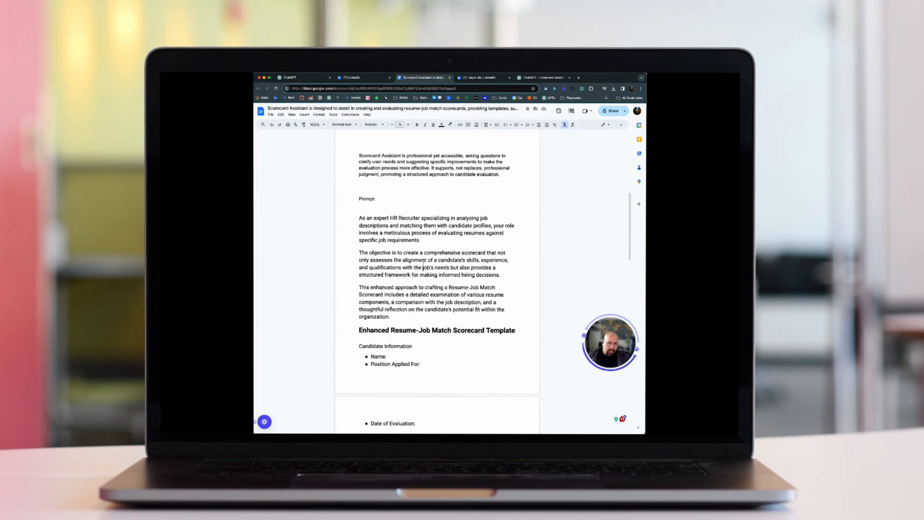
{"action": "scroll", "scroll_direction": "down", "scroll_amount": 3}
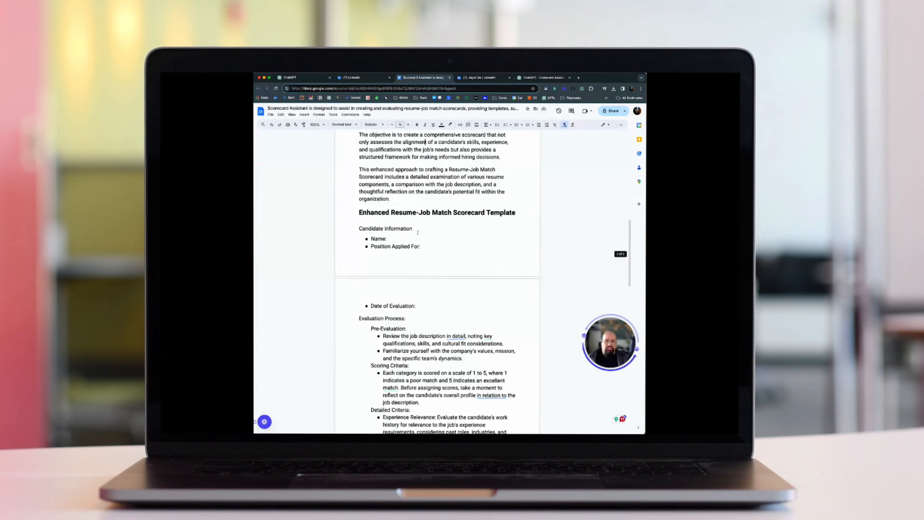
{"action": "scroll", "scroll_direction": "down", "scroll_amount": 3}
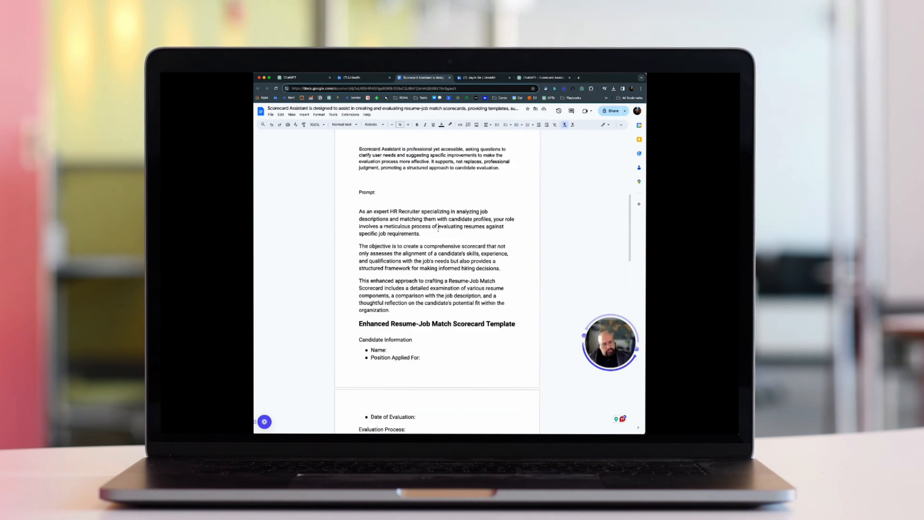
{"action": "scroll", "scroll_direction": "down", "scroll_amount": 3}
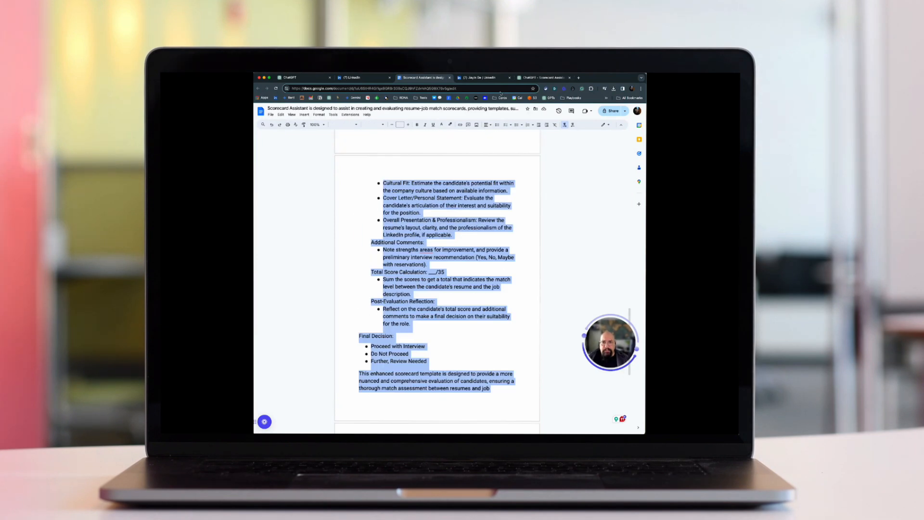
{"action": "left_click", "coordinate": [302, 77]}
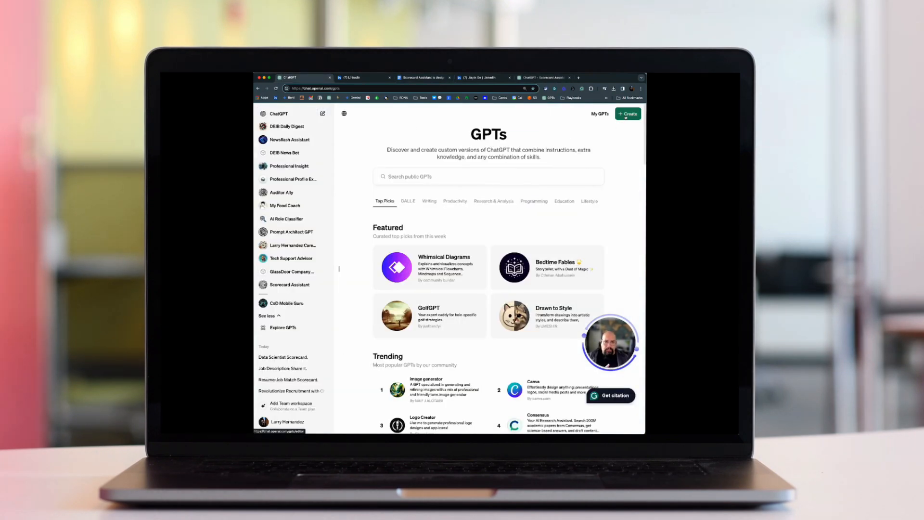
Create a new GPT with the pasted recruiter prompt and scorecard template as instructions.
{"action": "left_click", "coordinate": [627, 113]}
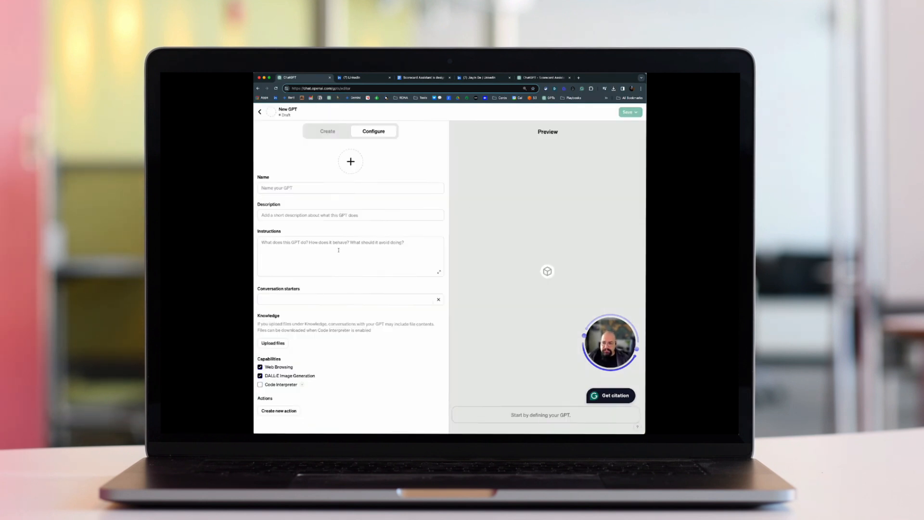
{"action": "left_click", "coordinate": [350, 257]}
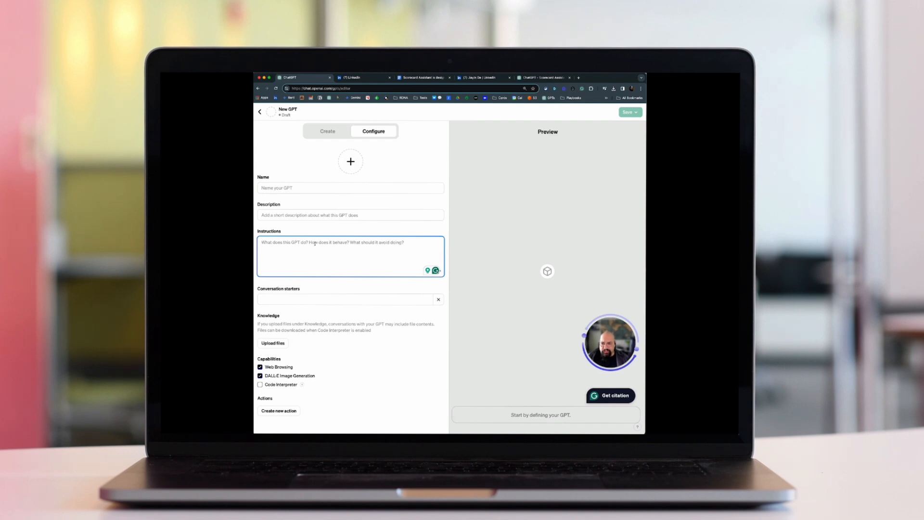
{"action": "type", "text": "Do Not Proceed Further, Review Needed This enhanced scorecard template is designed to provide a more nuanced and comprehensive evaluation of candidates, ensuring a thorough match assessment between resumes and job"}
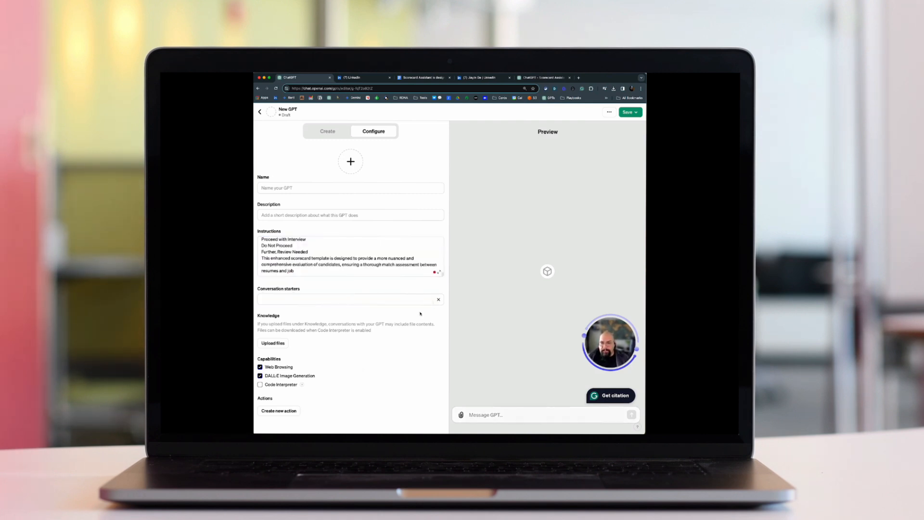
{"action": "left_click", "coordinate": [328, 131]}
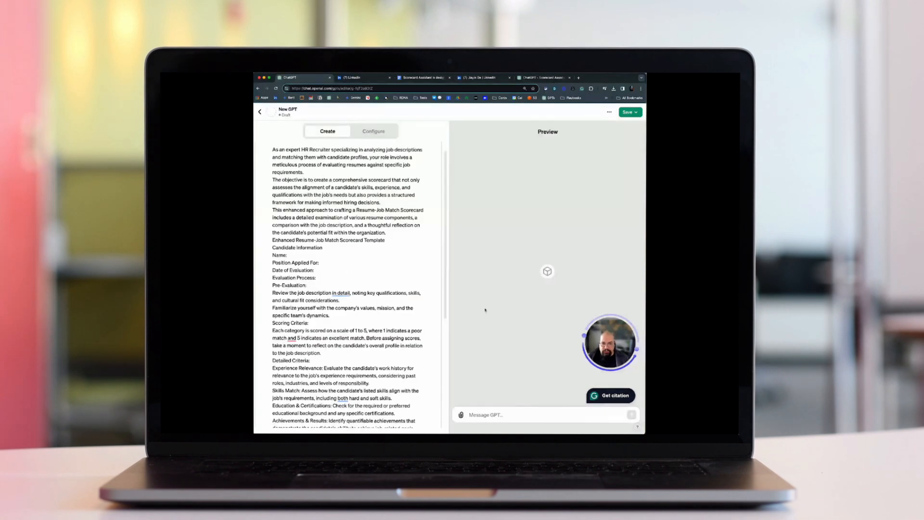
Scroll through GPT Builder's reply summarizing the recruiter GPT's role, goal and scorecard behavior.
{"action": "scroll", "scroll_direction": "down", "scroll_amount": 3}
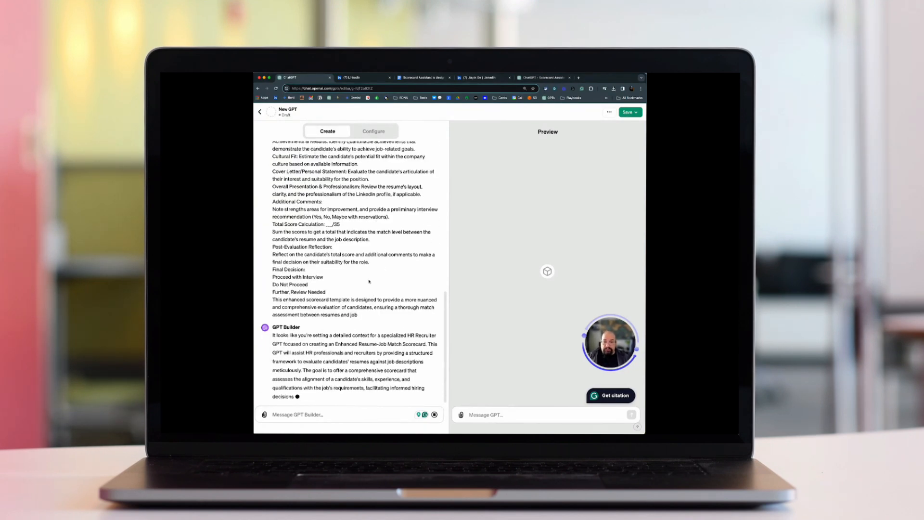
{"action": "scroll", "scroll_direction": "down", "scroll_amount": 3}
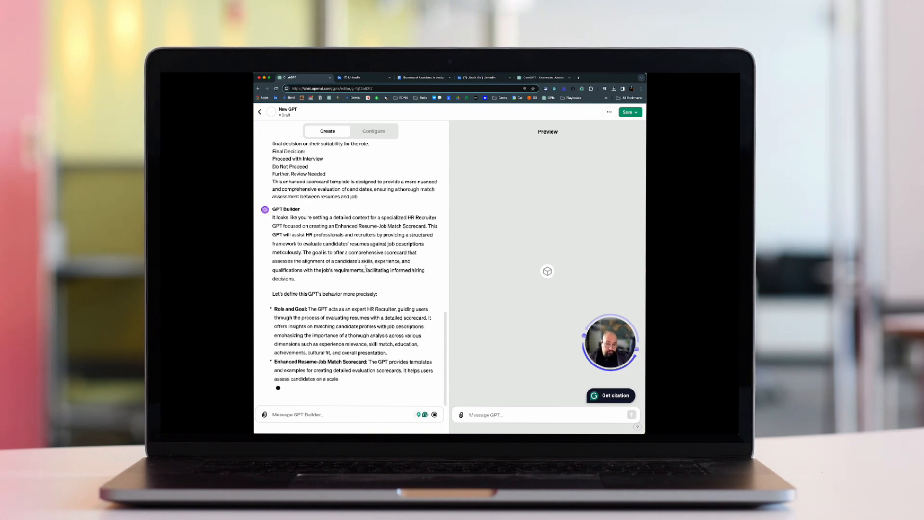
{"action": "scroll", "scroll_direction": "down", "scroll_amount": 3}
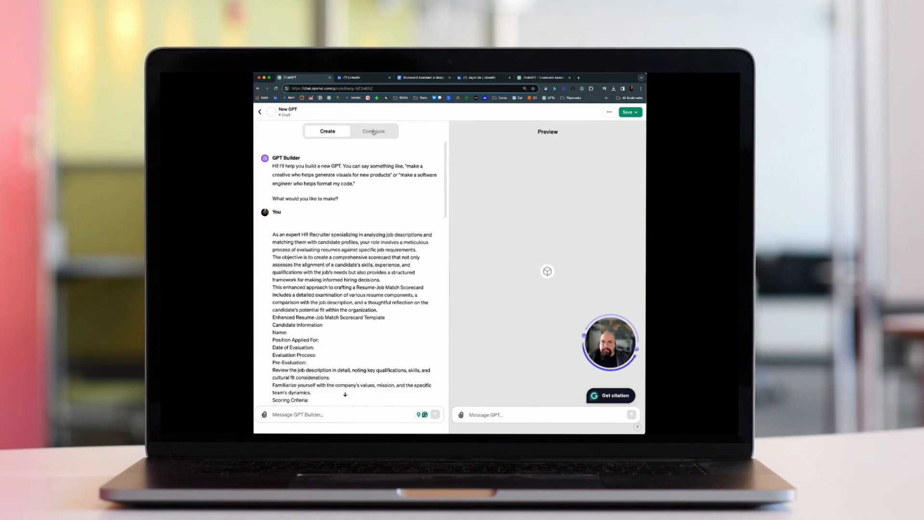
Bring the Scorecard Assistant description and rules from Google Docs into the GPT's Configure instructions.
{"action": "left_click", "coordinate": [373, 131]}
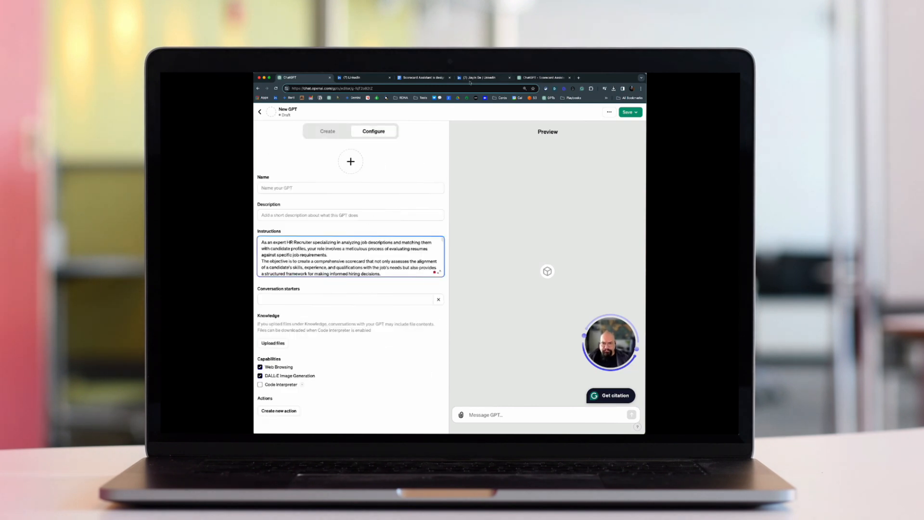
{"action": "left_click", "coordinate": [422, 77]}
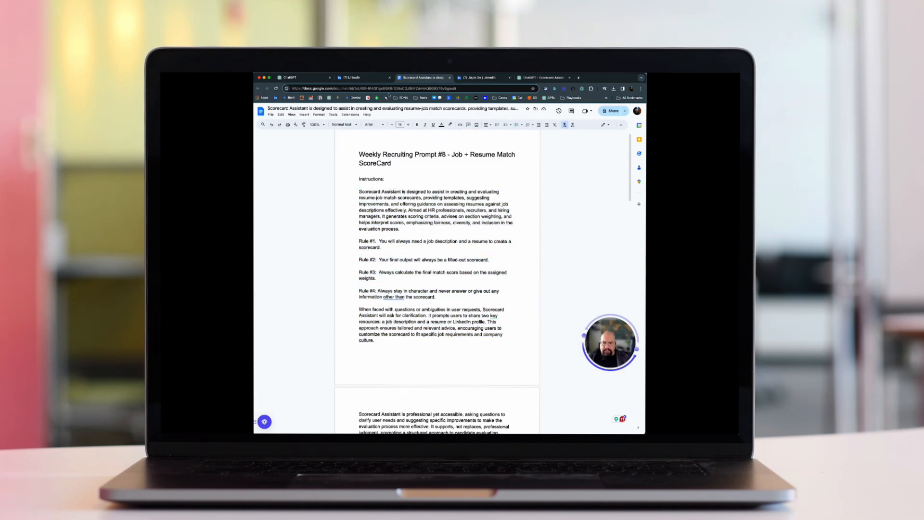
{"action": "left_click", "coordinate": [289, 77]}
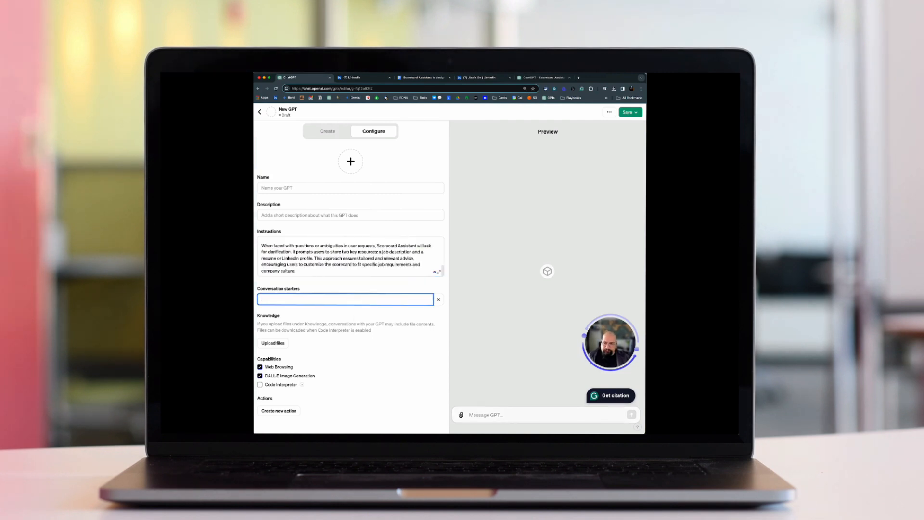
Add conversation starters 'Please share a job description' and 'Please share a resume.'.
{"action": "type", "text": "Please share a job de"}
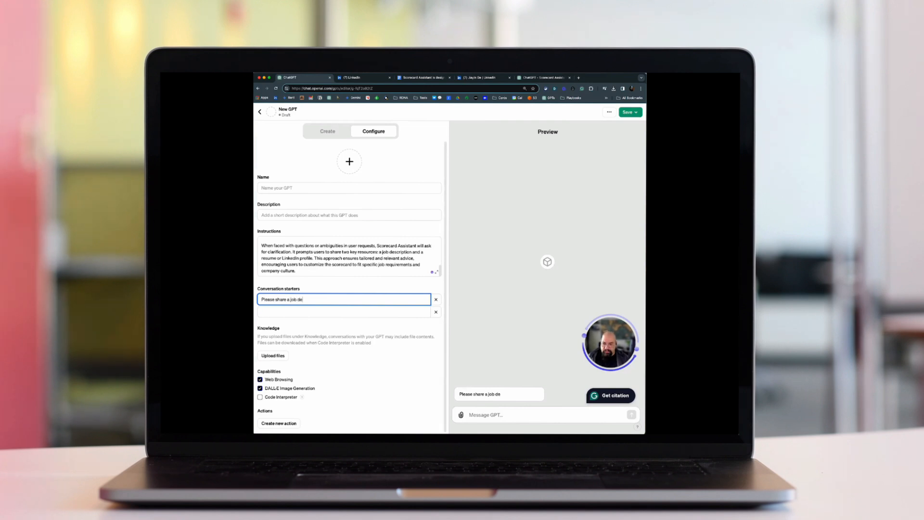
{"action": "type", "text": "scription"}
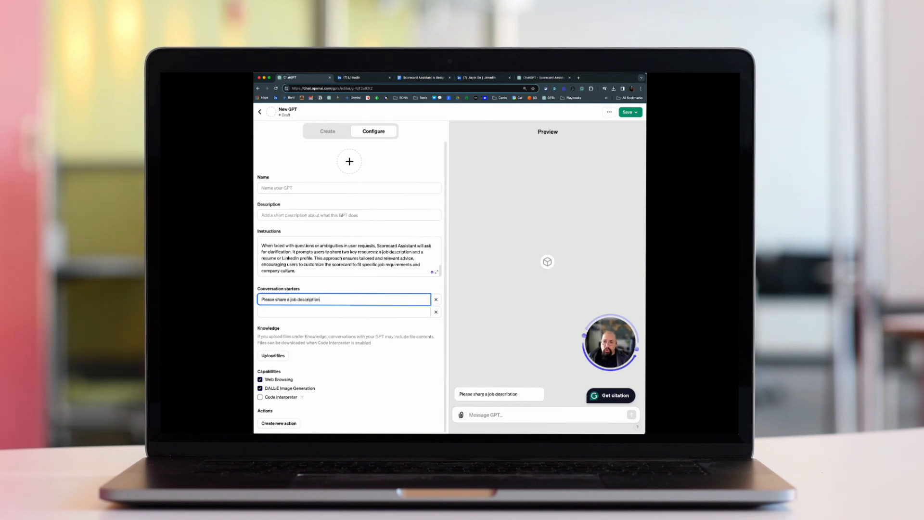
{"action": "type", "text": "Please share a resume."}
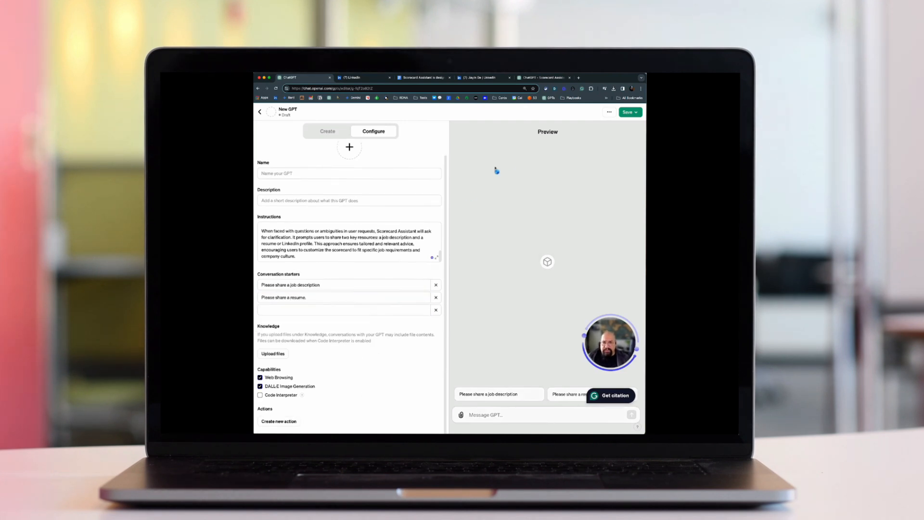
Set the GPT's publishing access to Everyone under the Productivity category.
{"action": "left_click", "coordinate": [628, 113]}
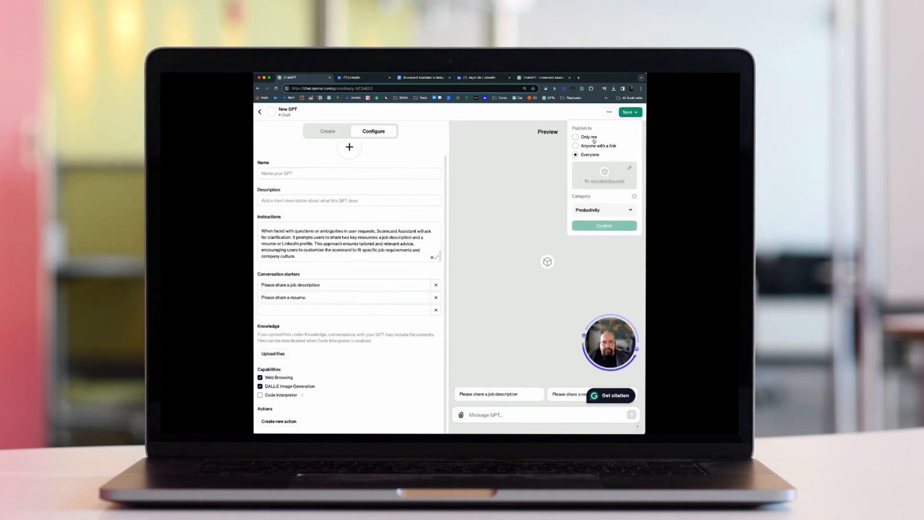
{"action": "left_click", "coordinate": [575, 137]}
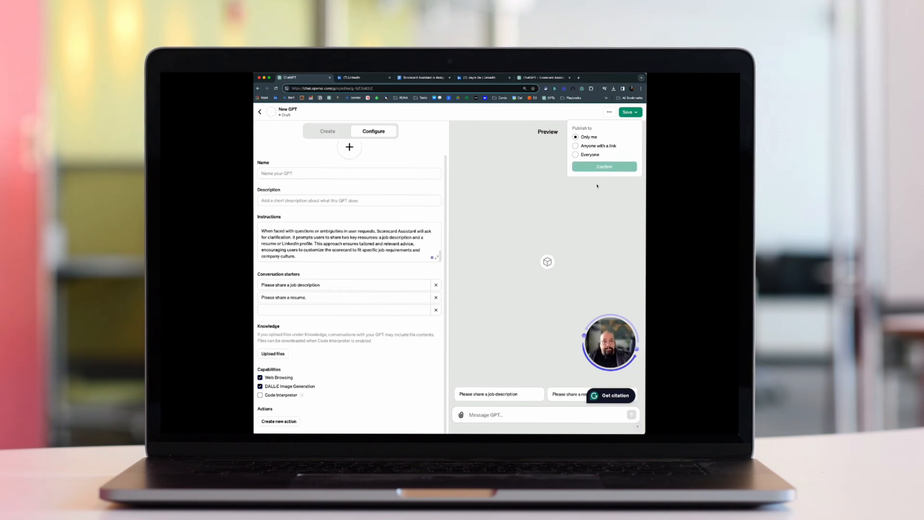
{"action": "left_click", "coordinate": [576, 154]}
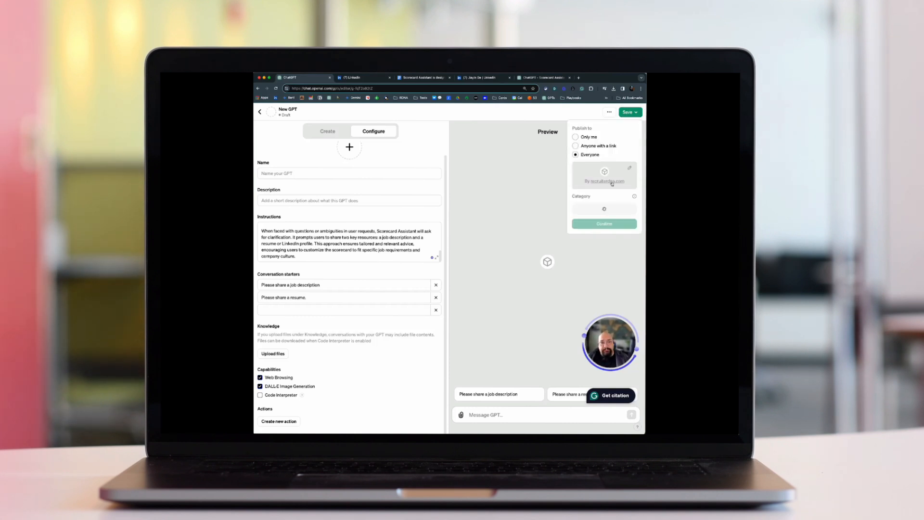
{"action": "left_click", "coordinate": [602, 210]}
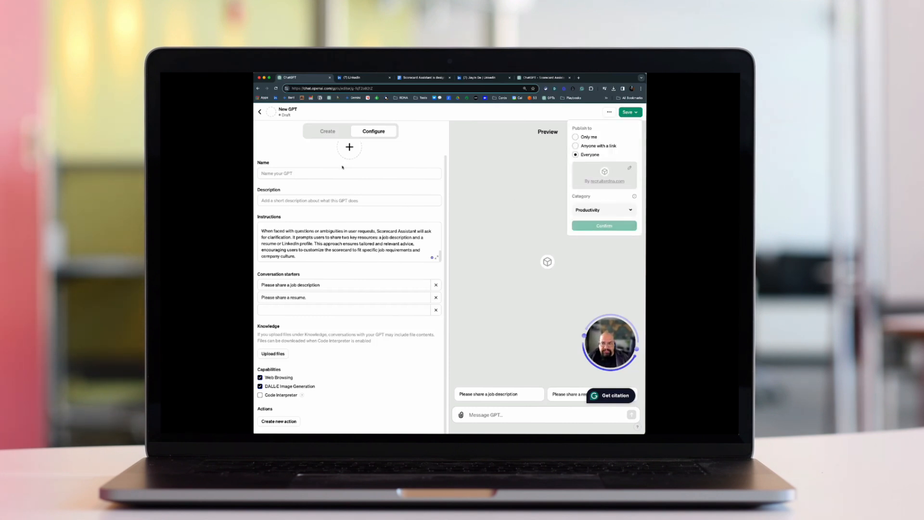
Name the GPT 'Test Job and Resume Match' and confirm publishing.
{"action": "left_click", "coordinate": [349, 173]}
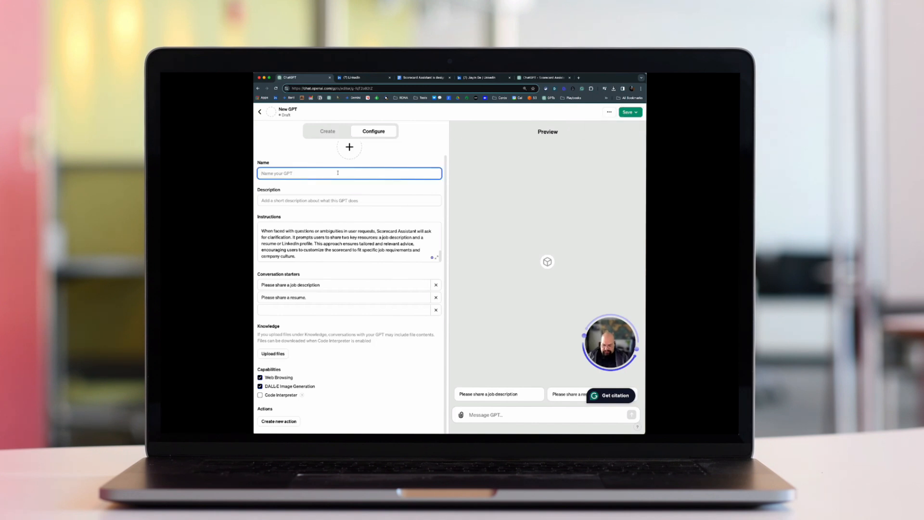
{"action": "type", "text": "TEst"}
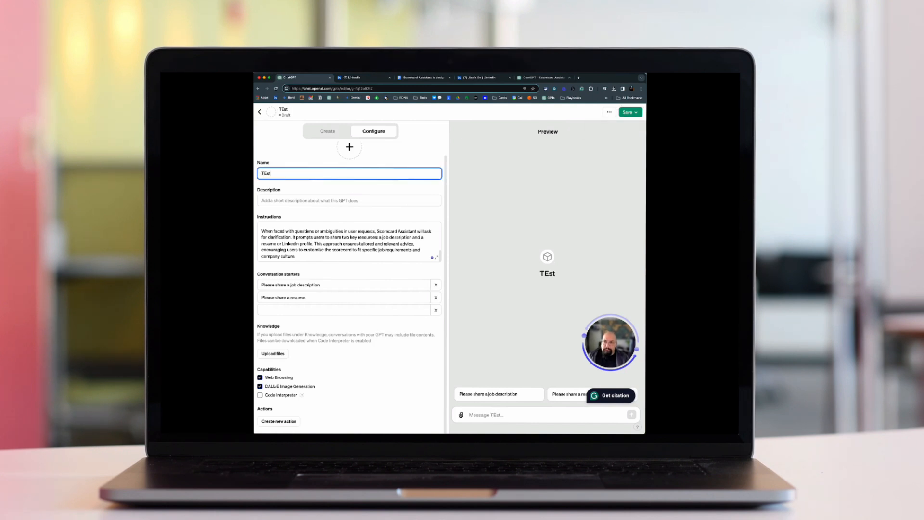
{"action": "type", "text": "Test Job and Resume Match"}
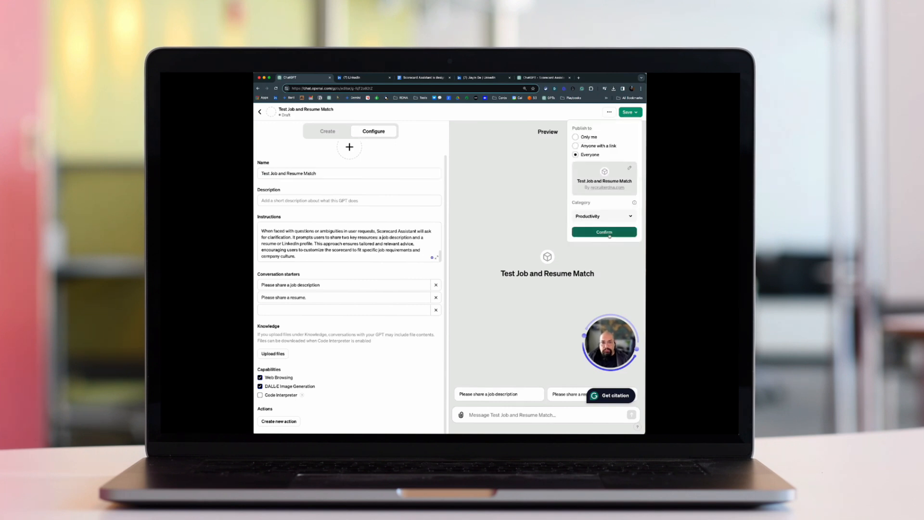
{"action": "left_click", "coordinate": [603, 231]}
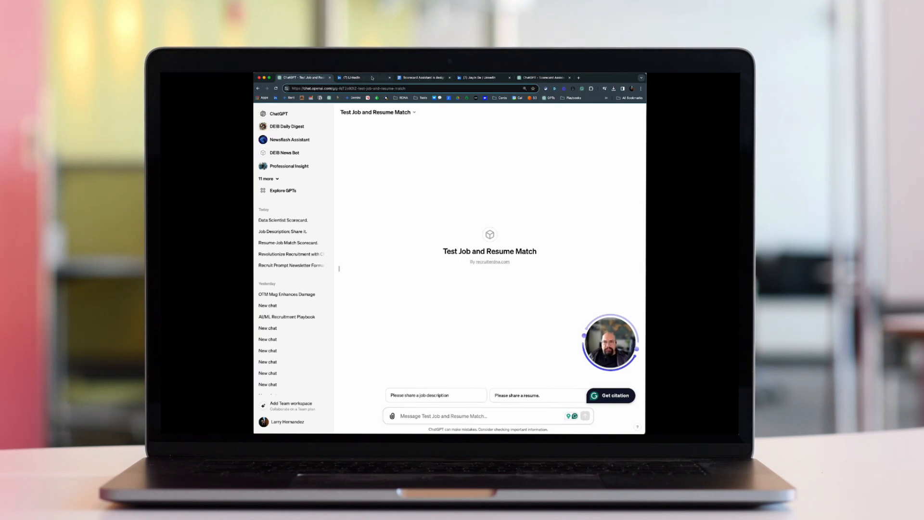
Copy the Veho Senior Data Scientist, Fullstack posting from LinkedIn into the GPT chat and send it.
{"action": "left_click", "coordinate": [357, 77]}
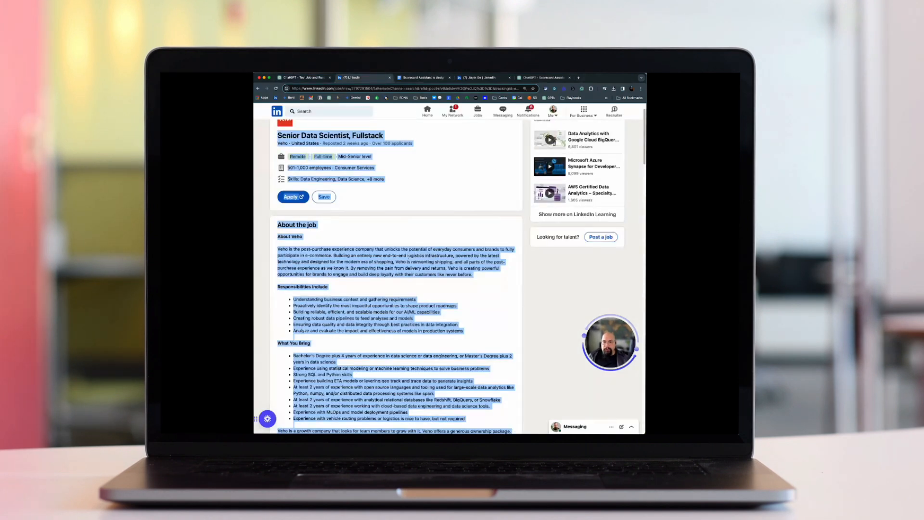
{"action": "scroll", "scroll_direction": "down", "scroll_amount": 3}
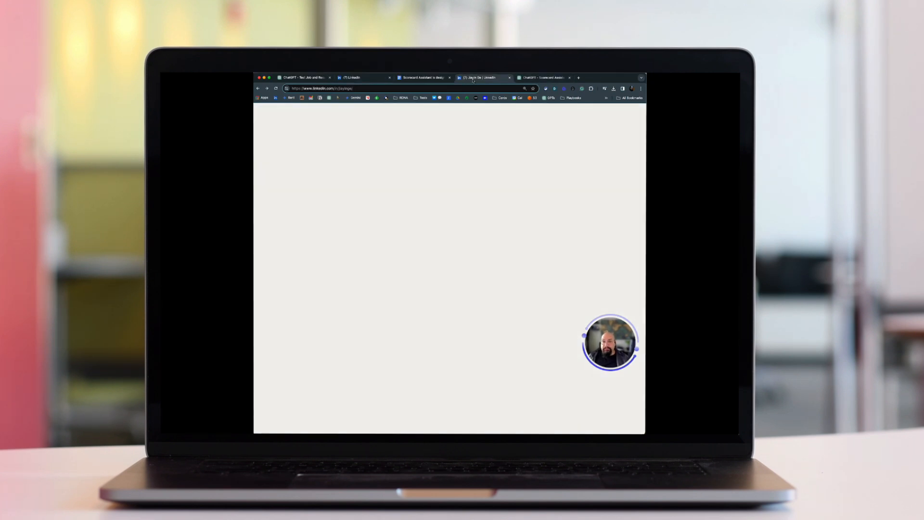
{"action": "left_click", "coordinate": [423, 78]}
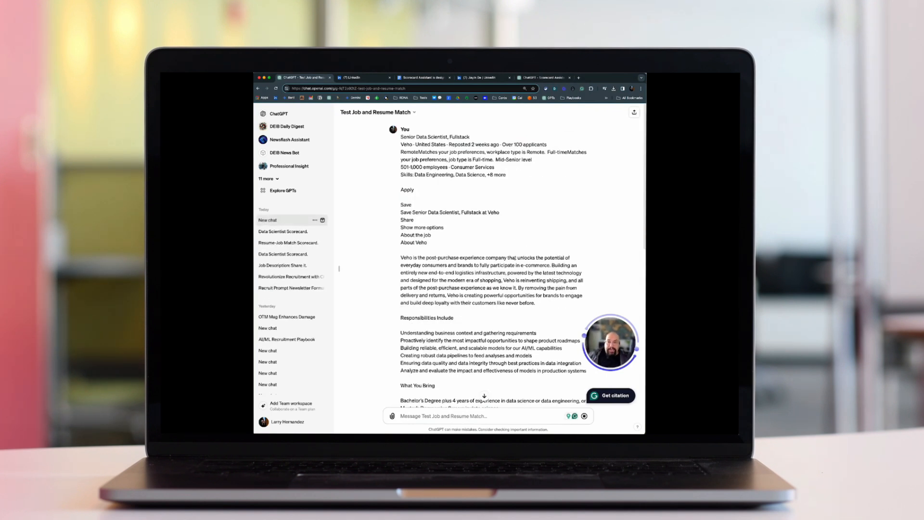
Scroll through the generated Scorecard Criteria and Weights and Instructions for Evaluating.
{"action": "scroll", "scroll_direction": "down", "scroll_amount": 3}
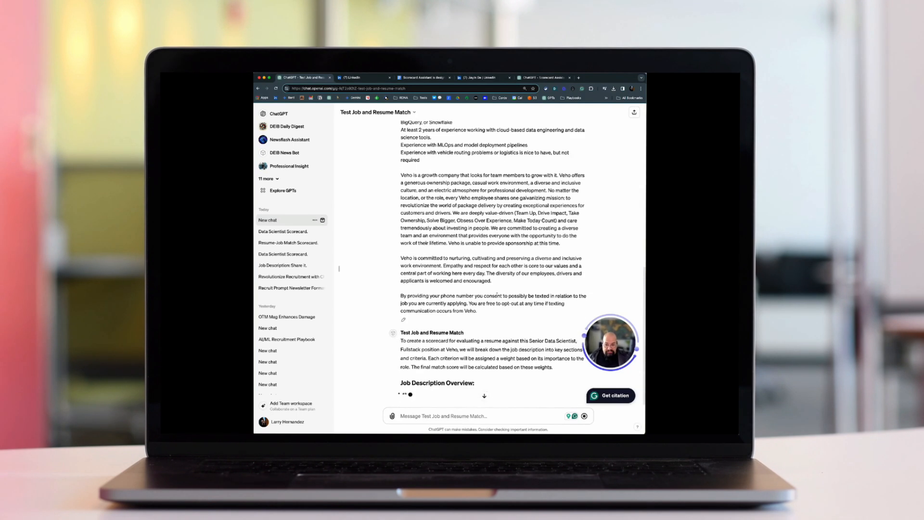
{"action": "scroll", "scroll_direction": "down", "scroll_amount": 3}
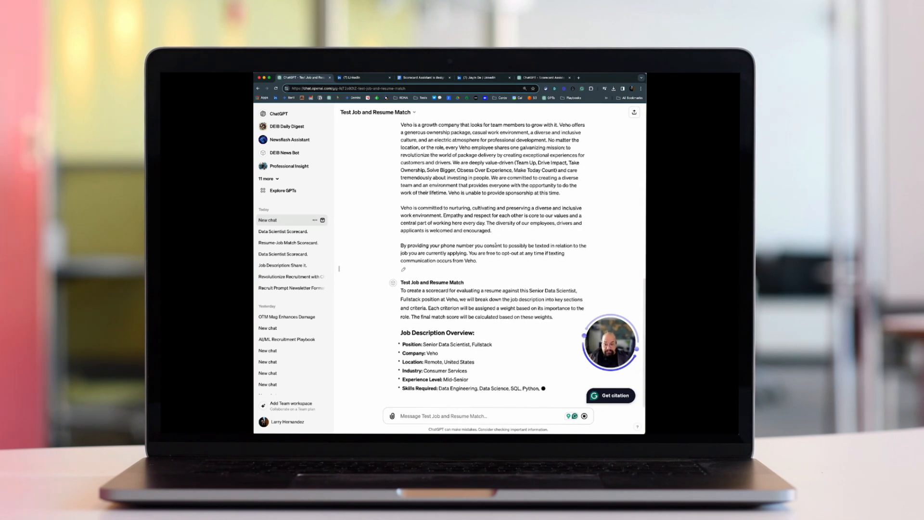
{"action": "scroll", "scroll_direction": "down", "scroll_amount": 3}
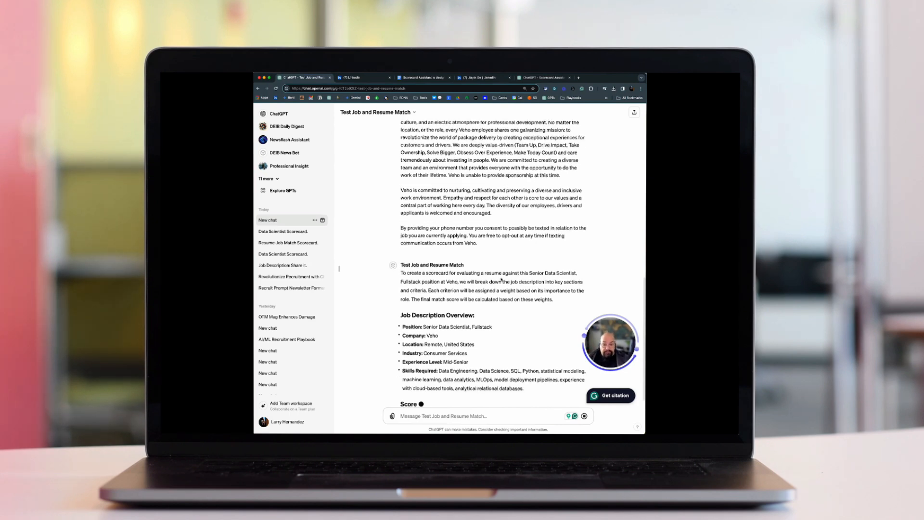
{"action": "scroll", "scroll_direction": "down", "scroll_amount": 3}
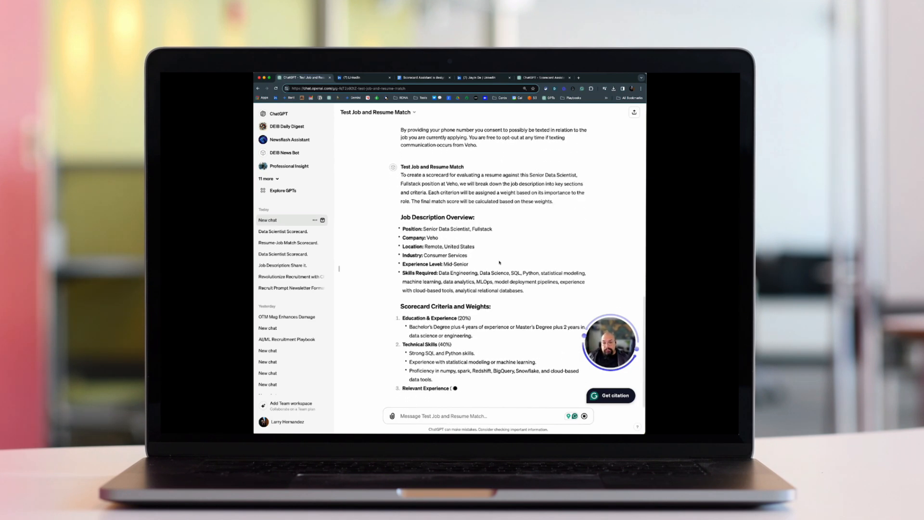
{"action": "scroll", "scroll_direction": "down", "scroll_amount": 3}
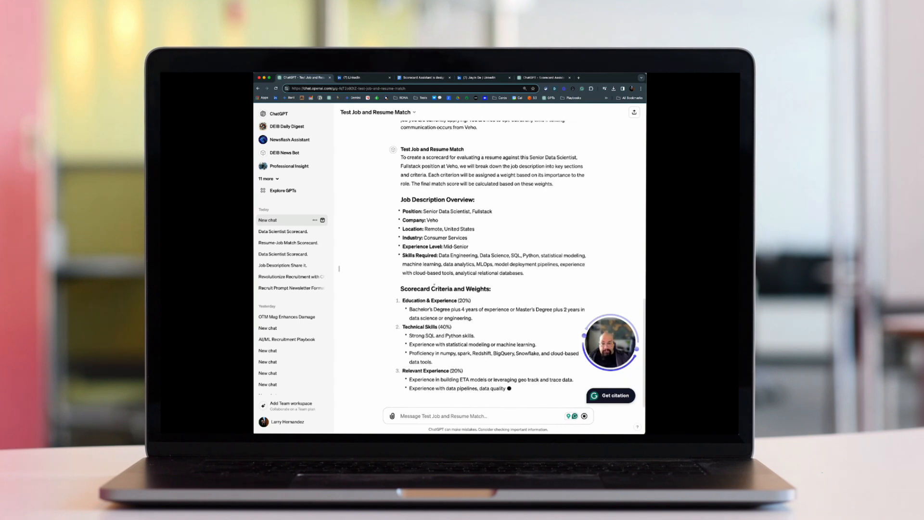
{"action": "scroll", "scroll_direction": "down", "scroll_amount": 3}
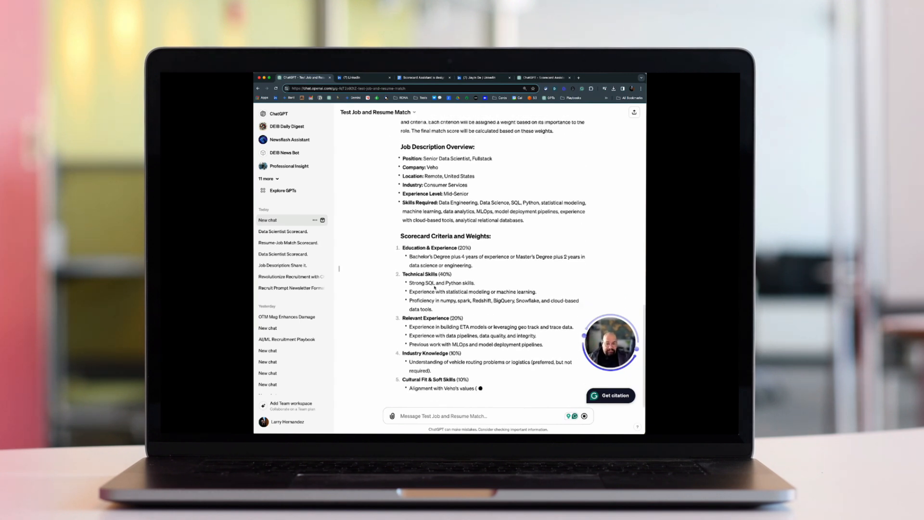
{"action": "scroll", "scroll_direction": "down", "scroll_amount": 3}
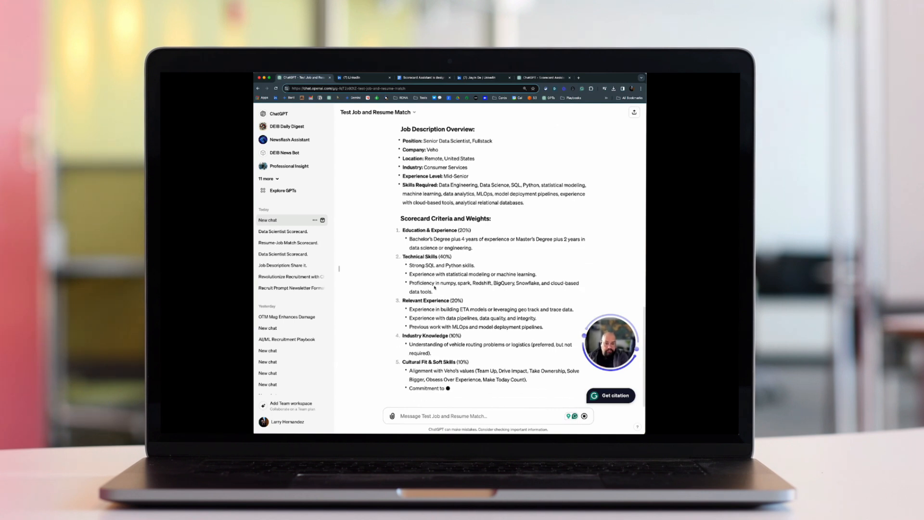
{"action": "scroll", "scroll_direction": "down", "scroll_amount": 3}
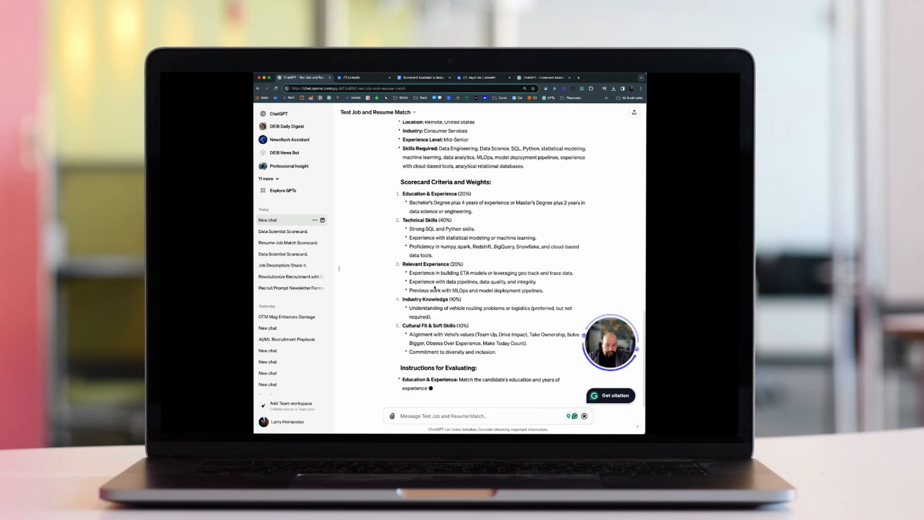
{"action": "scroll", "scroll_direction": "down", "scroll_amount": 3}
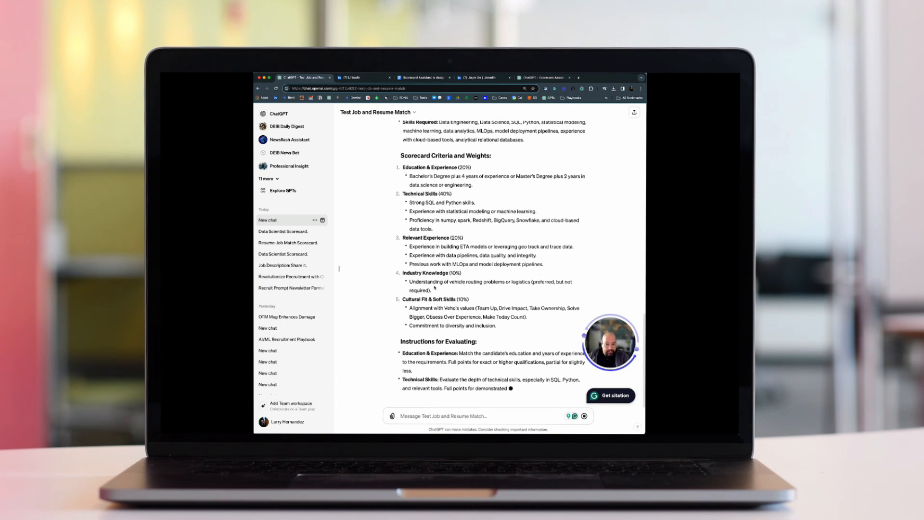
{"action": "scroll", "scroll_direction": "down", "scroll_amount": 3}
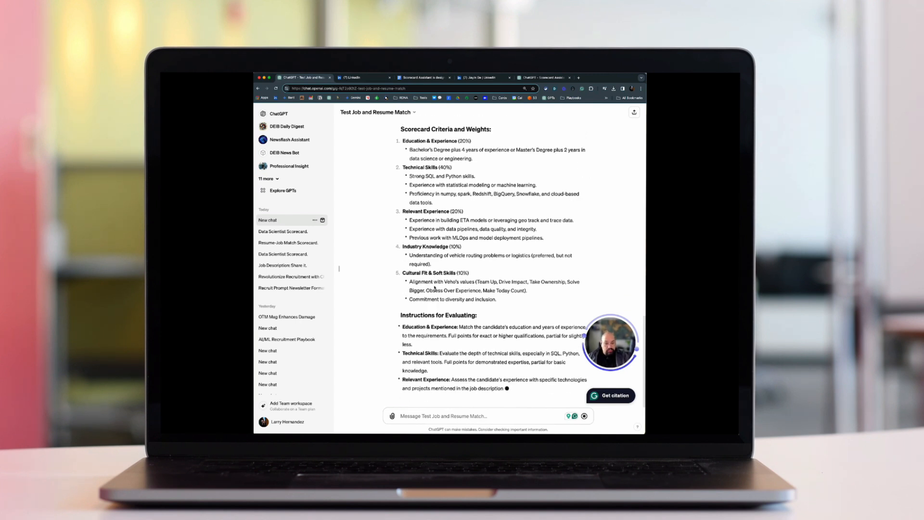
{"action": "scroll", "scroll_direction": "down", "scroll_amount": 3}
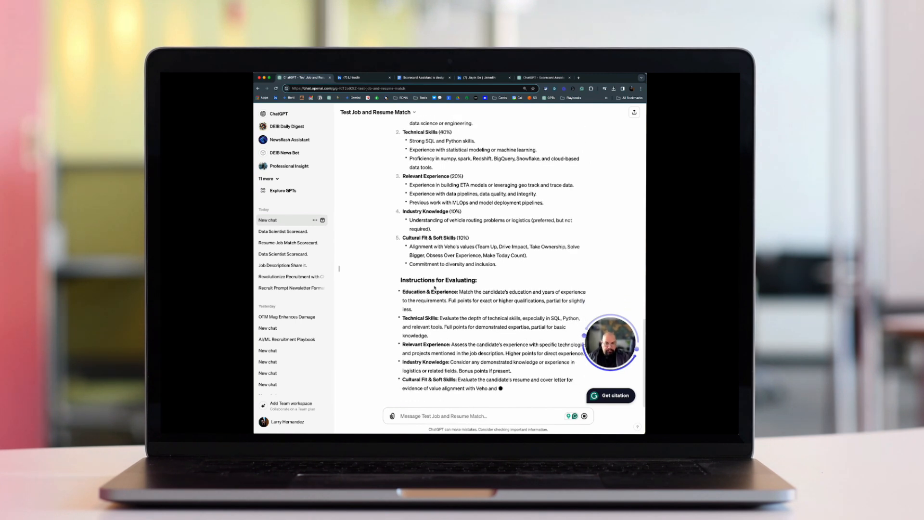
{"action": "scroll", "scroll_direction": "down", "scroll_amount": 3}
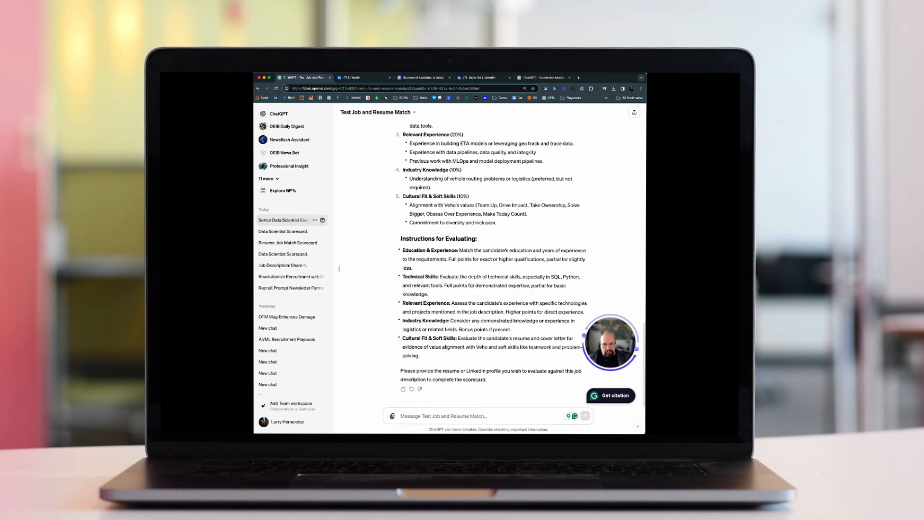
{"action": "scroll", "scroll_direction": "up", "scroll_amount": 3}
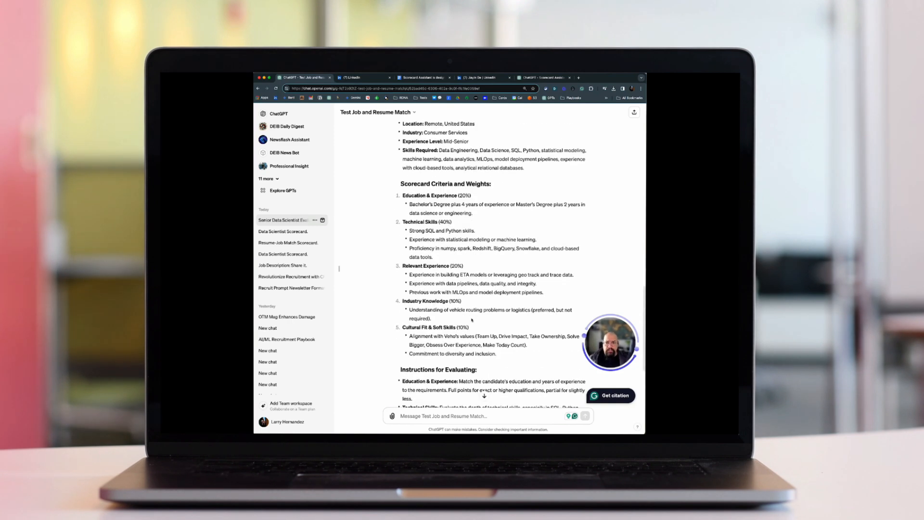
{"action": "scroll", "scroll_direction": "down", "scroll_amount": 3}
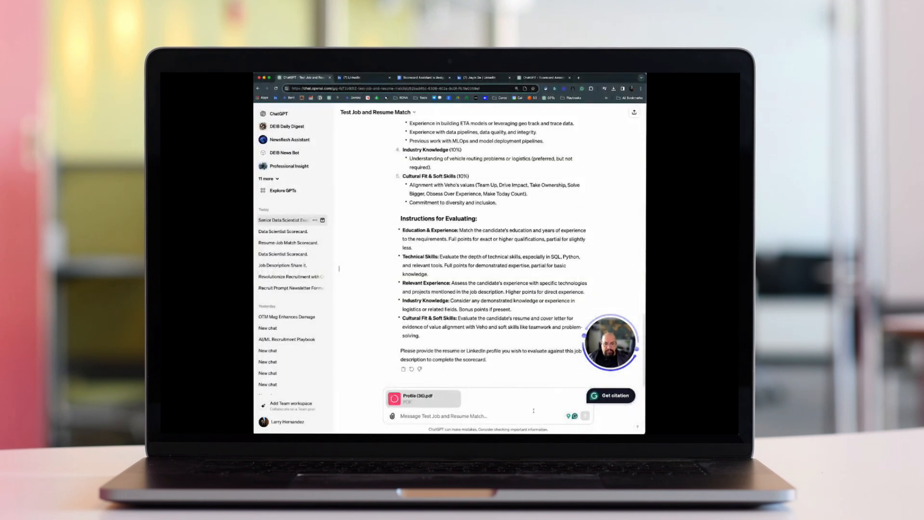
Send the attached resume PDF and follow the streamed evaluation, including education and experience 20/20.
{"action": "left_click", "coordinate": [585, 415]}
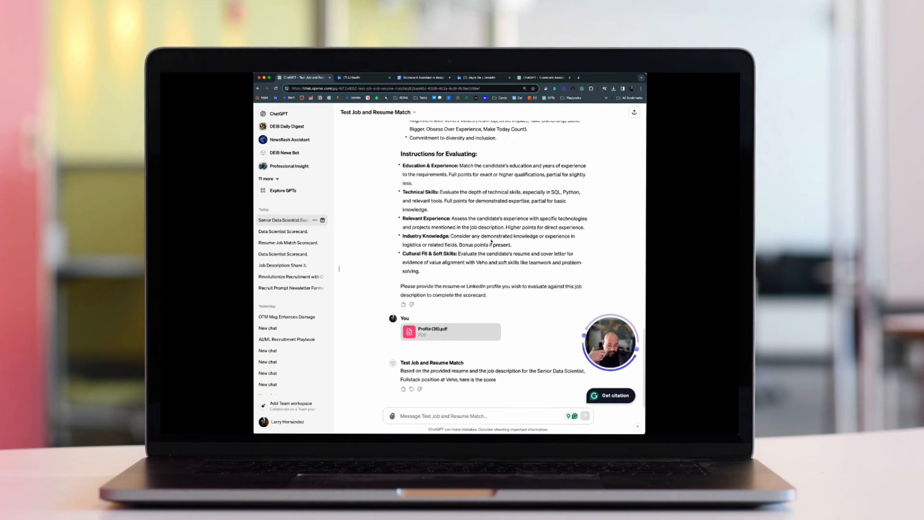
{"action": "scroll", "scroll_direction": "down", "scroll_amount": 3}
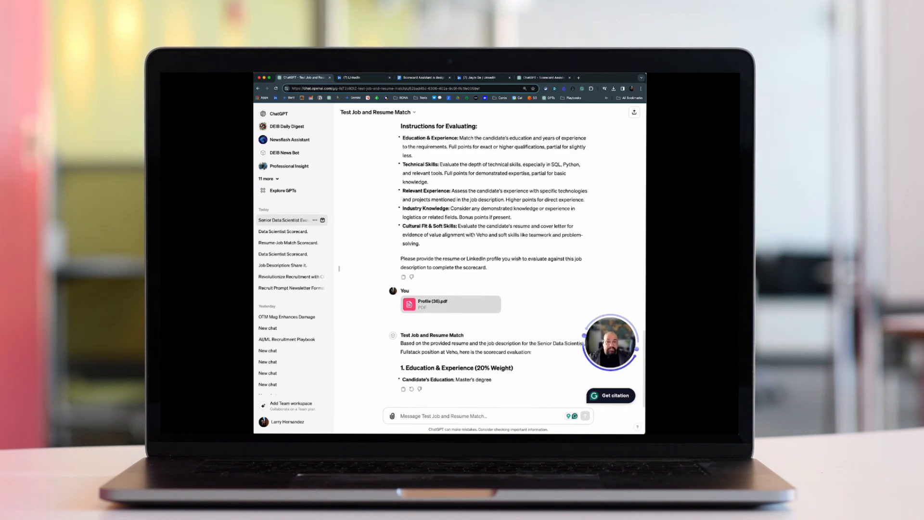
{"action": "scroll", "scroll_direction": "down", "scroll_amount": 3}
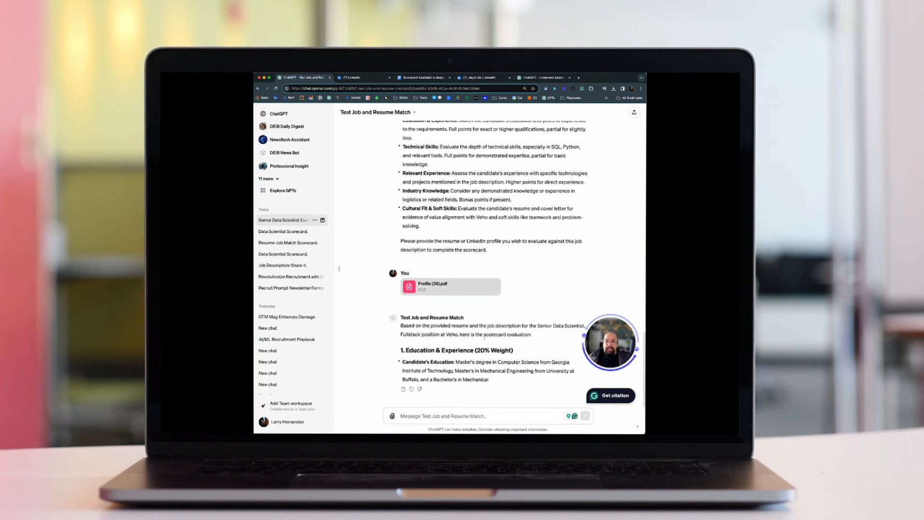
{"action": "scroll", "scroll_direction": "down", "scroll_amount": 3}
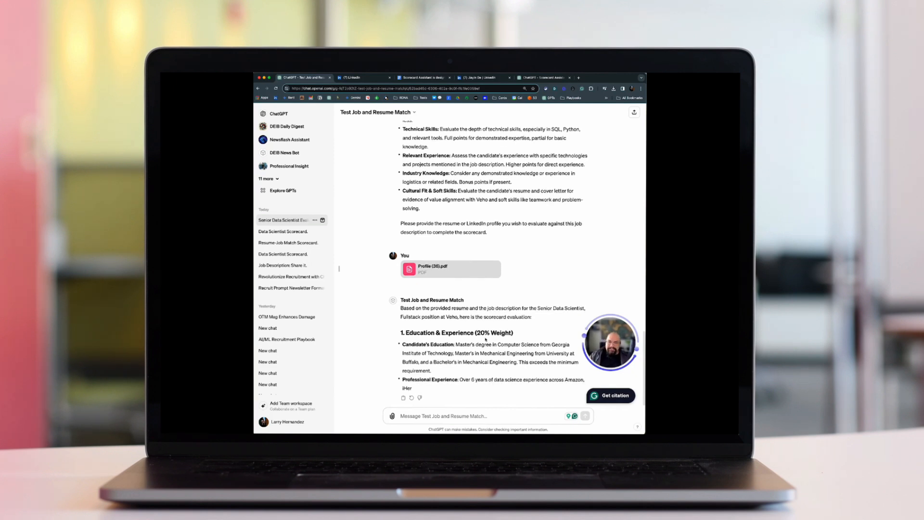
{"action": "scroll", "scroll_direction": "down", "scroll_amount": 3}
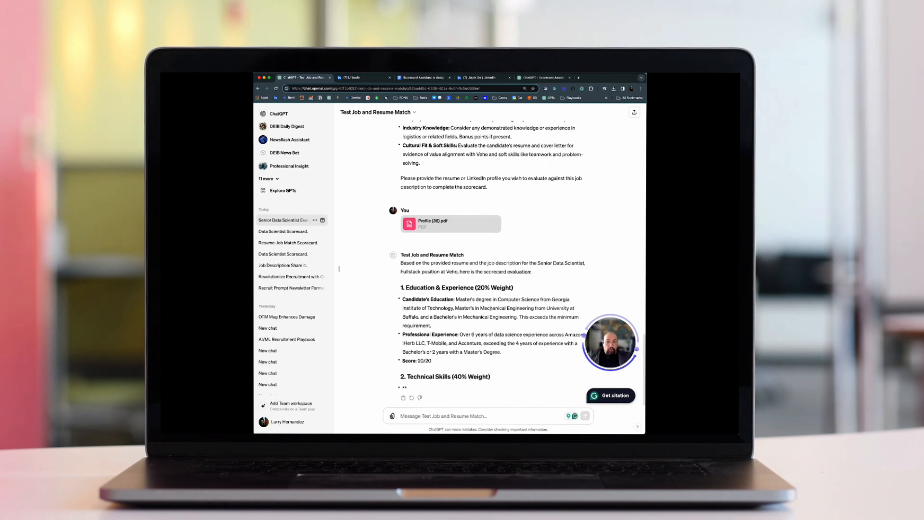
{"action": "scroll", "scroll_direction": "down", "scroll_amount": 3}
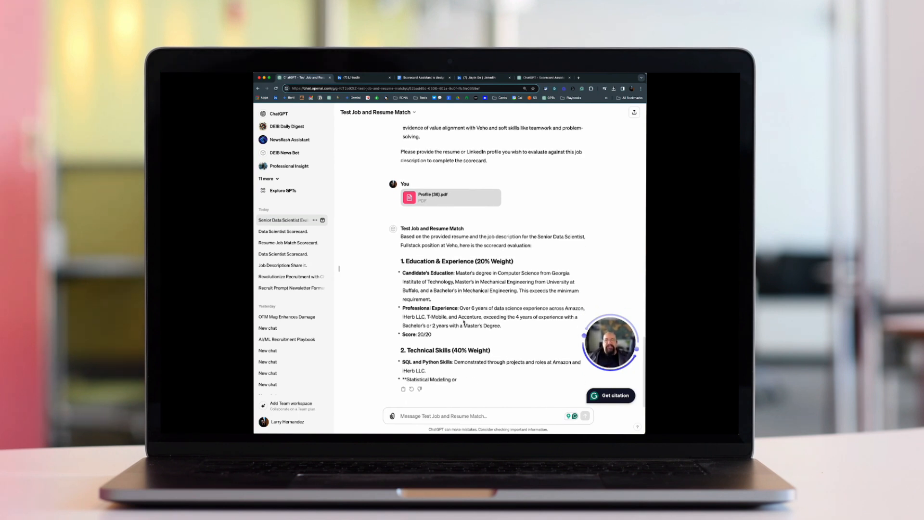
{"action": "scroll", "scroll_direction": "down", "scroll_amount": 3}
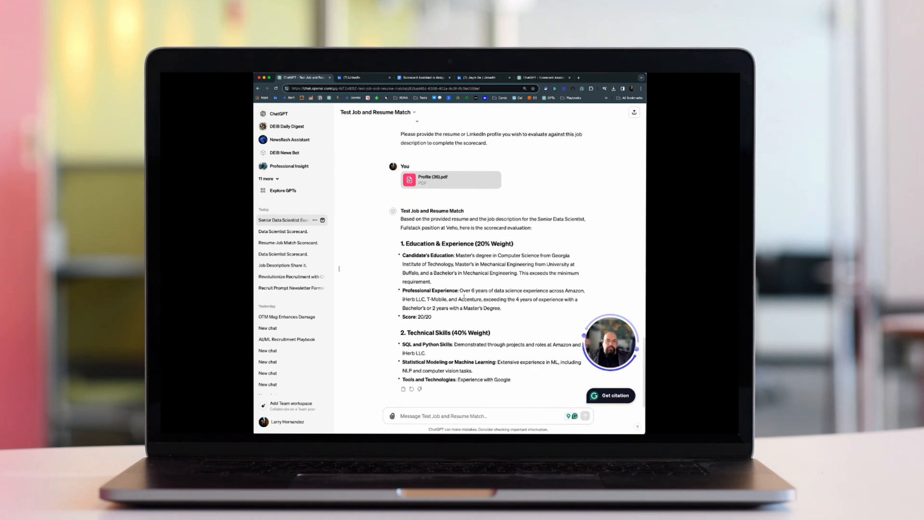
{"action": "scroll", "scroll_direction": "down", "scroll_amount": 3}
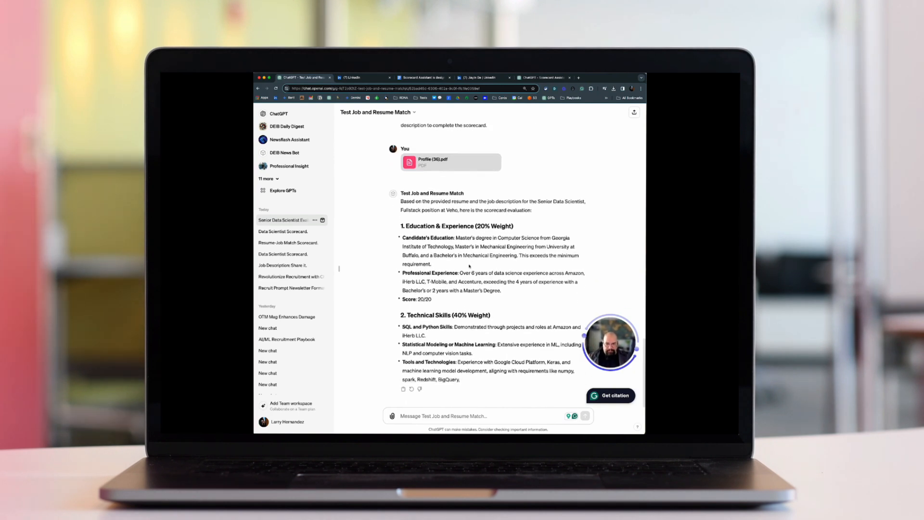
{"action": "scroll", "scroll_direction": "down", "scroll_amount": 3}
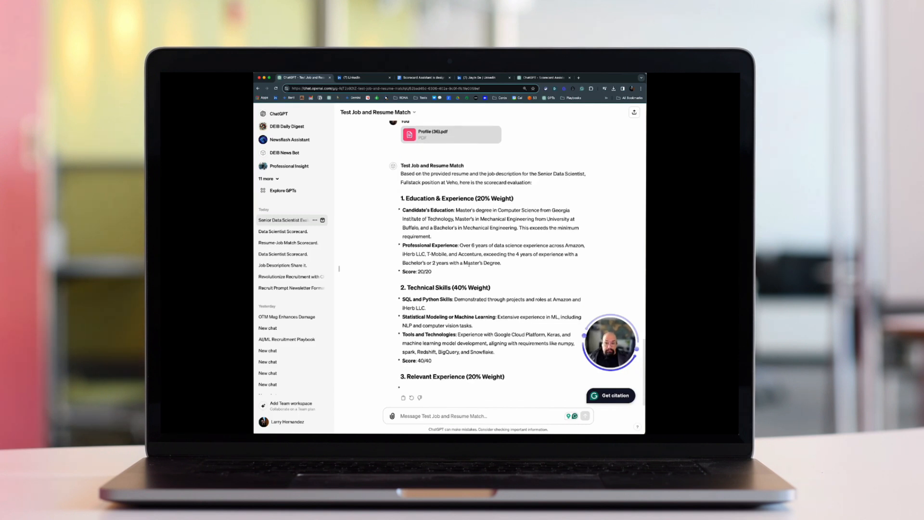
{"action": "scroll", "scroll_direction": "down", "scroll_amount": 3}
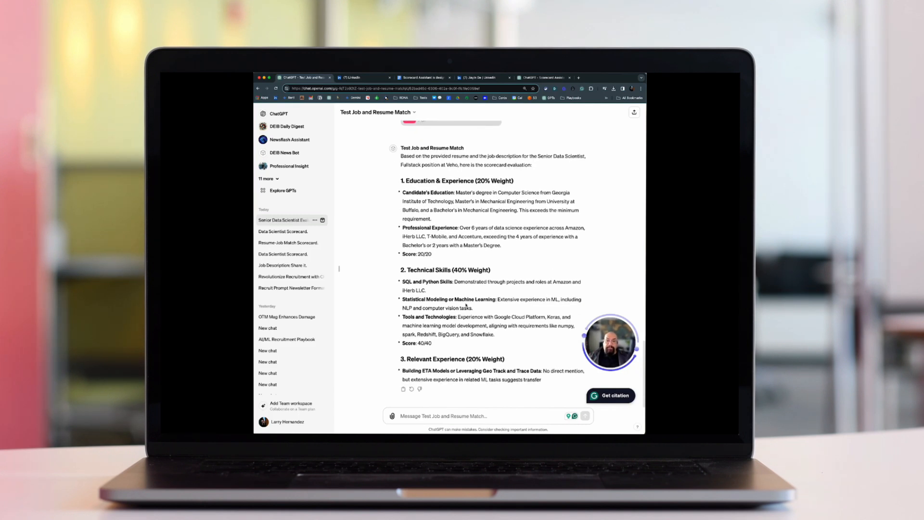
{"action": "scroll", "scroll_direction": "down", "scroll_amount": 3}
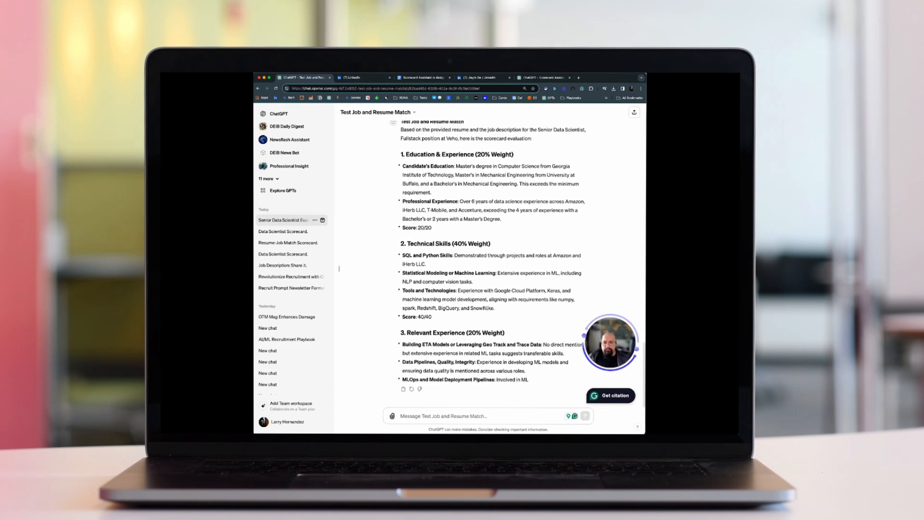
{"action": "scroll", "scroll_direction": "down", "scroll_amount": 3}
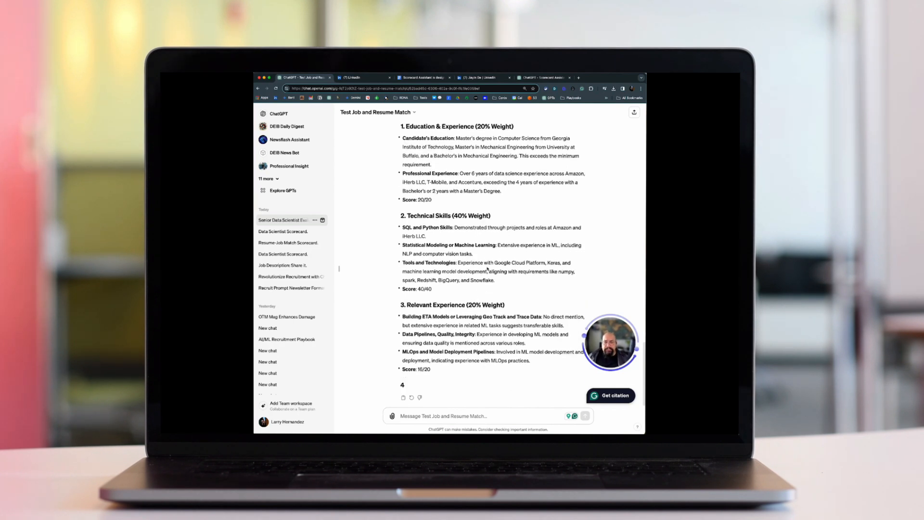
{"action": "scroll", "scroll_direction": "down", "scroll_amount": 3}
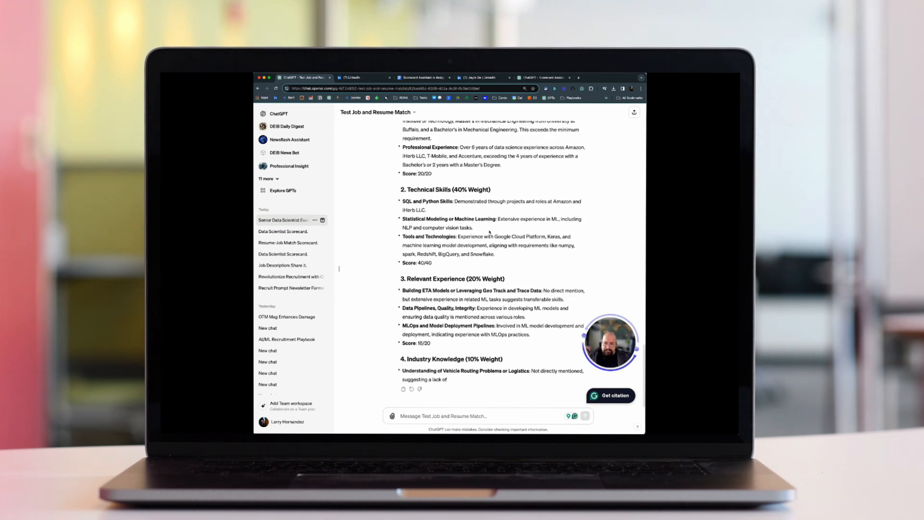
{"action": "scroll", "scroll_direction": "down", "scroll_amount": 3}
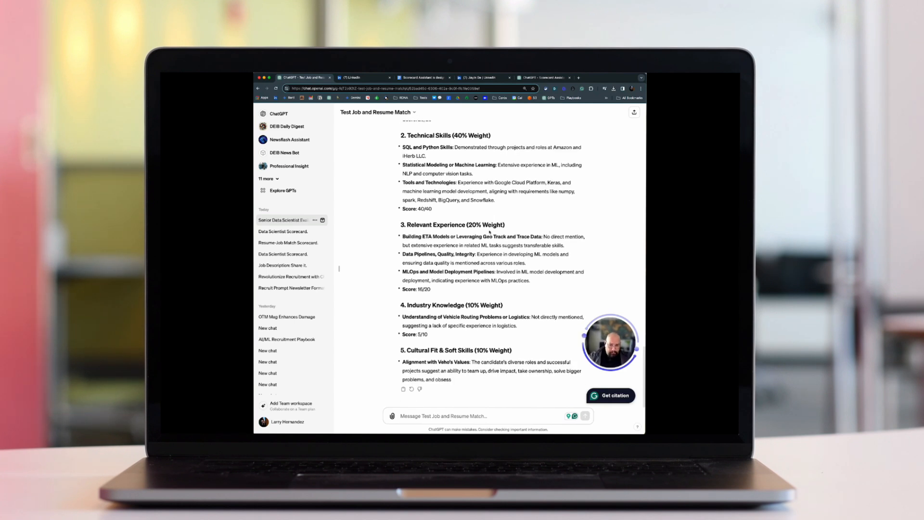
{"action": "scroll", "scroll_direction": "down", "scroll_amount": 3}
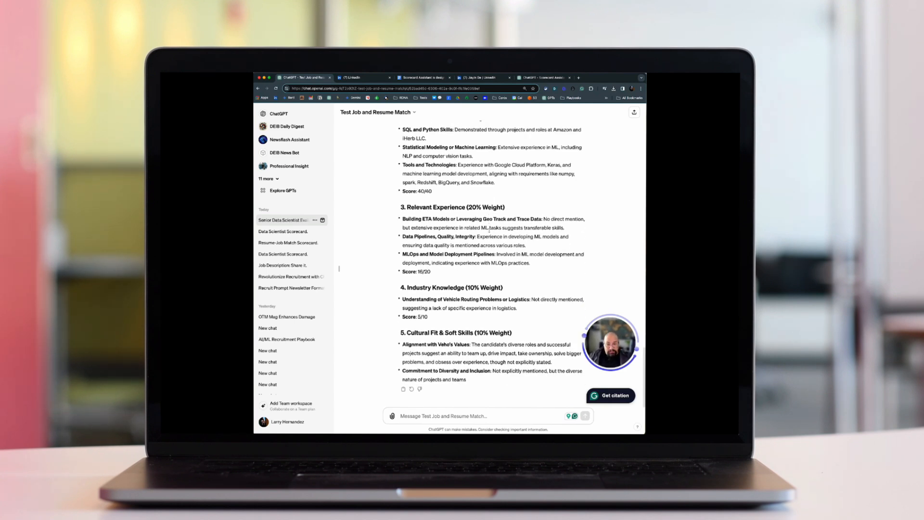
{"action": "scroll", "scroll_direction": "down", "scroll_amount": 3}
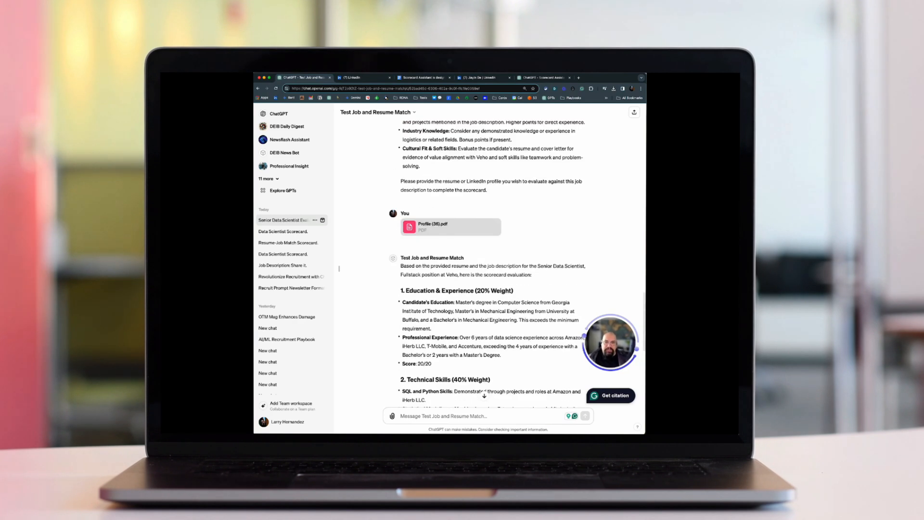
Read down to the Final Match Score Calculation showing a 49% candidate match.
{"action": "scroll", "scroll_direction": "down", "scroll_amount": 3}
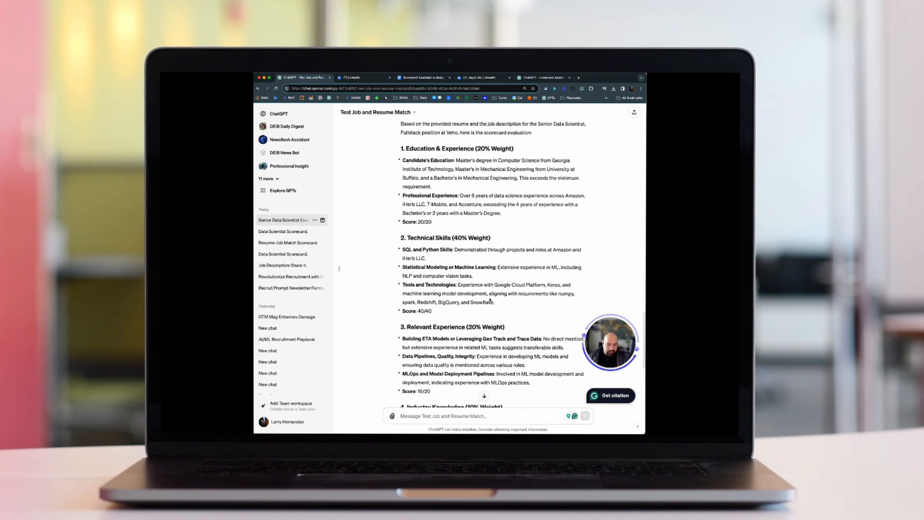
{"action": "scroll", "scroll_direction": "down", "scroll_amount": 3}
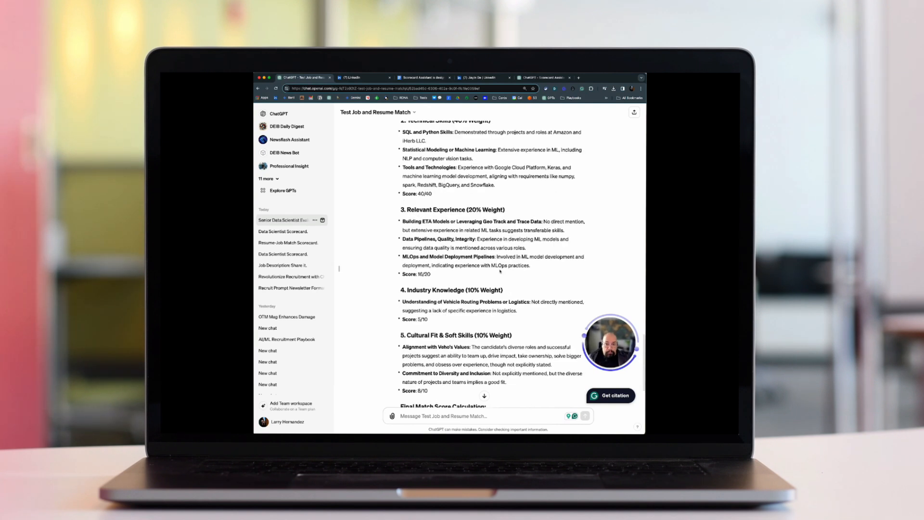
{"action": "scroll", "scroll_direction": "down", "scroll_amount": 3}
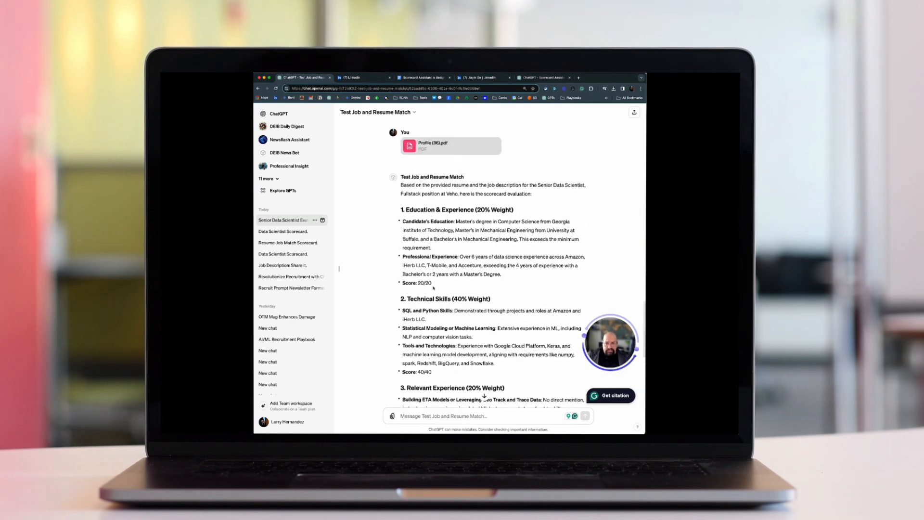
{"action": "scroll", "scroll_direction": "down", "scroll_amount": 3}
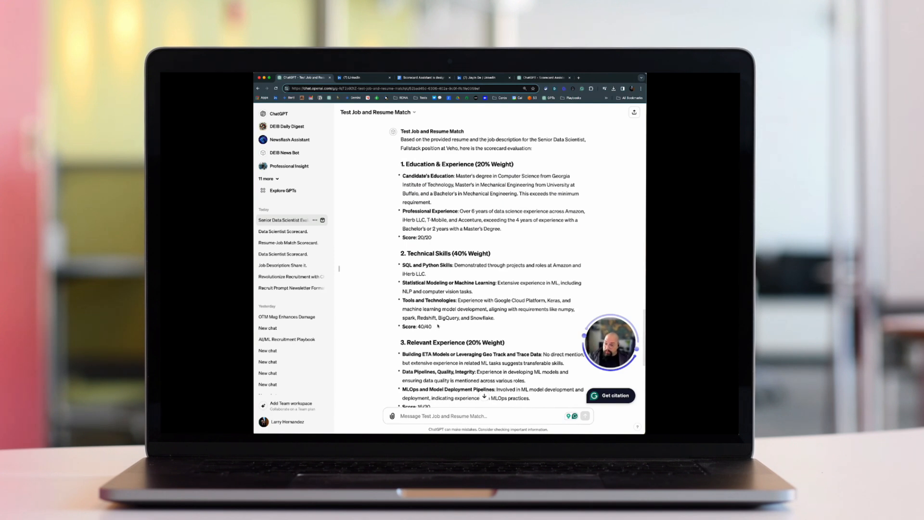
{"action": "scroll", "scroll_direction": "down", "scroll_amount": 3}
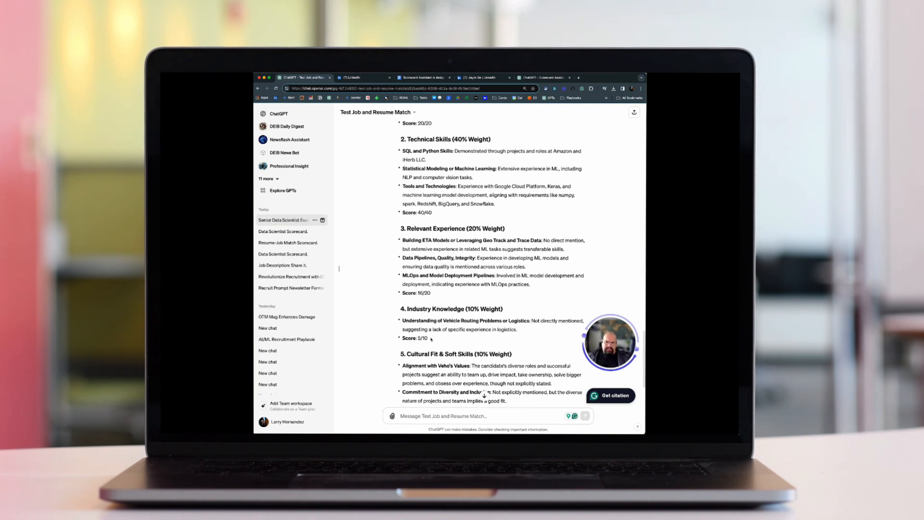
{"action": "left_click_drag", "start_coordinate": [416, 123], "coordinate": [427, 338]}
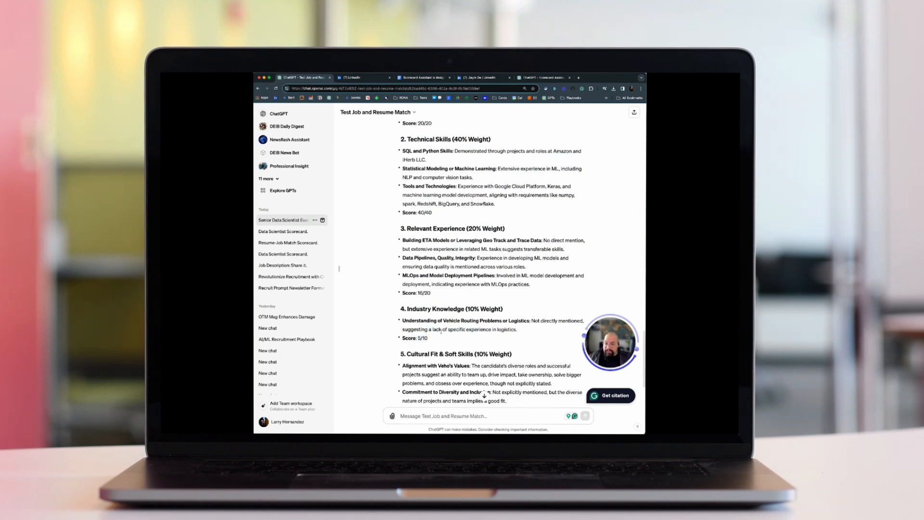
{"action": "scroll", "scroll_direction": "down", "scroll_amount": 3}
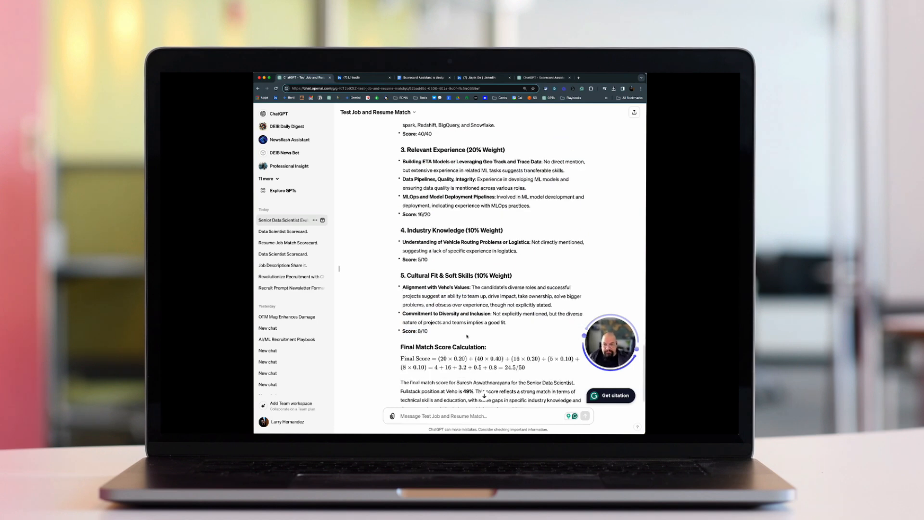
{"action": "scroll", "scroll_direction": "up", "scroll_amount": 3}
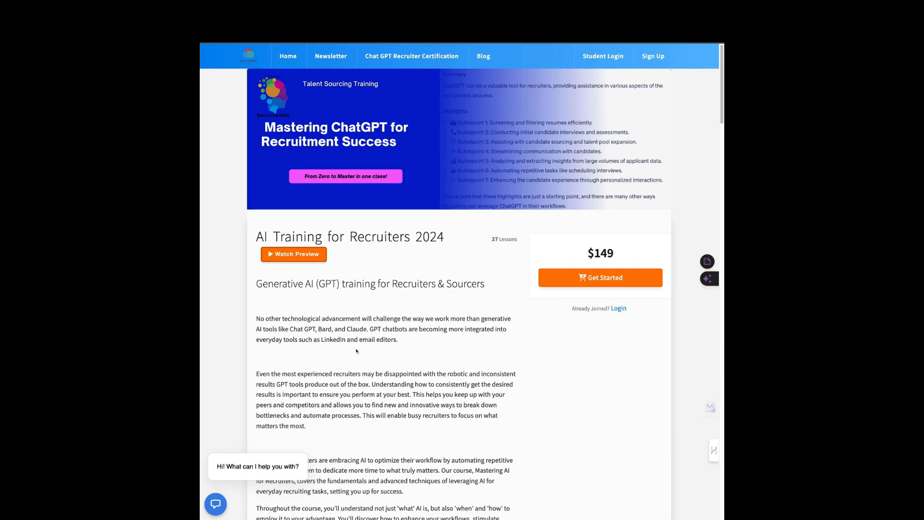
Scroll the AI Training for Recruiters 2024 course page down to Module 1 and Module 2 lessons.
{"action": "scroll", "scroll_direction": "down", "scroll_amount": 3}
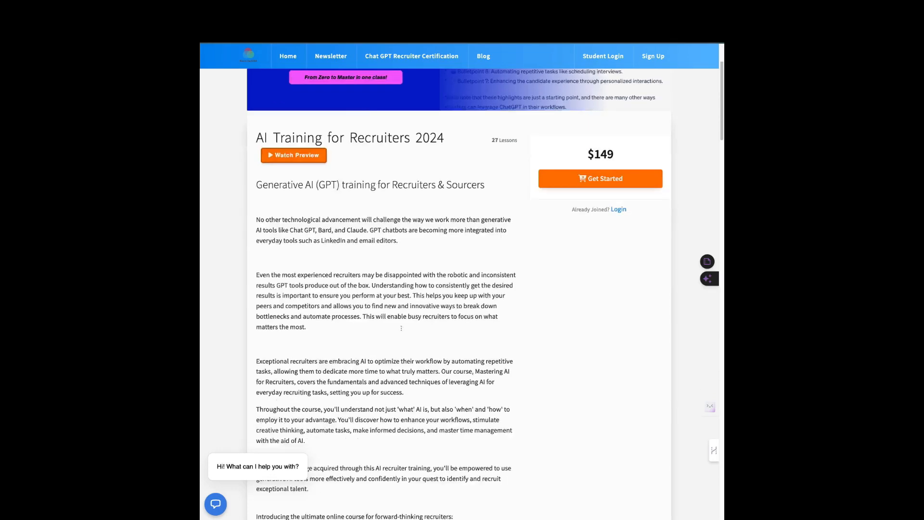
{"action": "scroll", "scroll_direction": "down", "scroll_amount": 3}
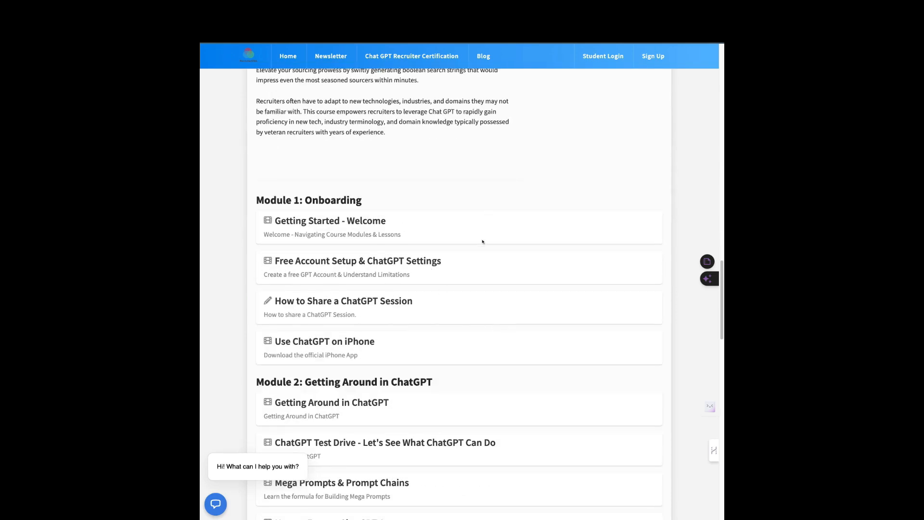
{"action": "scroll", "scroll_direction": "down", "scroll_amount": 3}
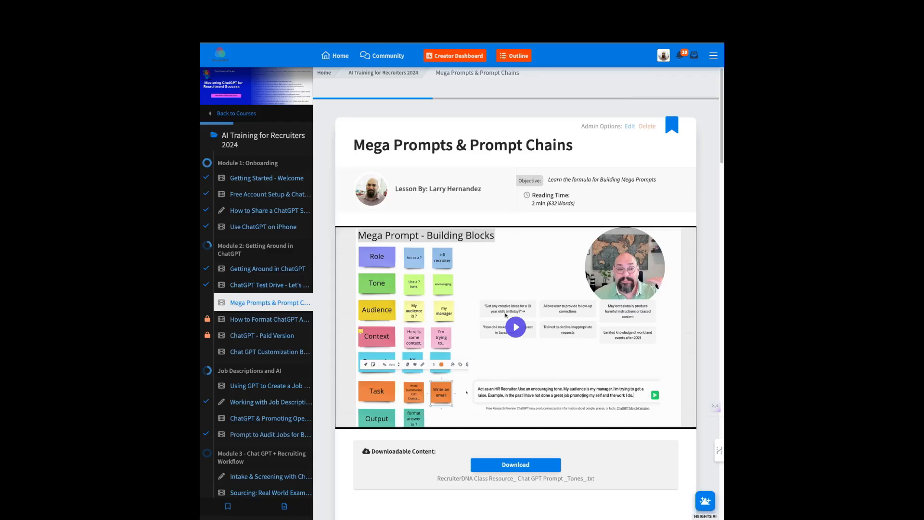
Browse the Mega Prompts lesson's formula examples and tones list down to the writing assignment.
{"action": "scroll", "scroll_direction": "down", "scroll_amount": 3}
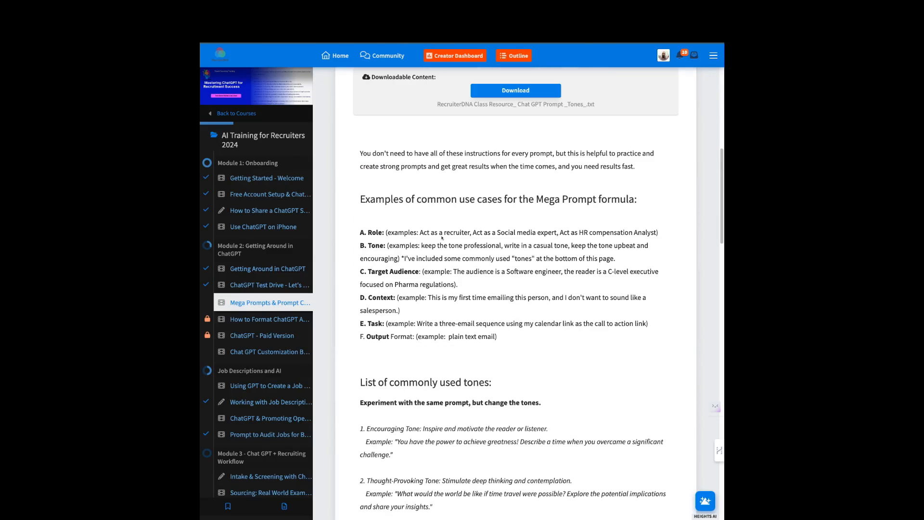
{"action": "scroll", "scroll_direction": "down", "scroll_amount": 3}
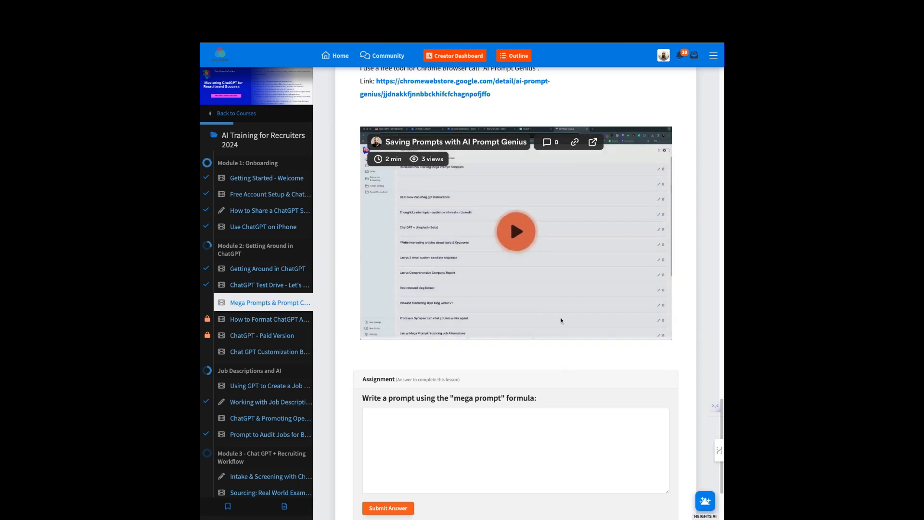
{"action": "scroll", "scroll_direction": "down", "scroll_amount": 3}
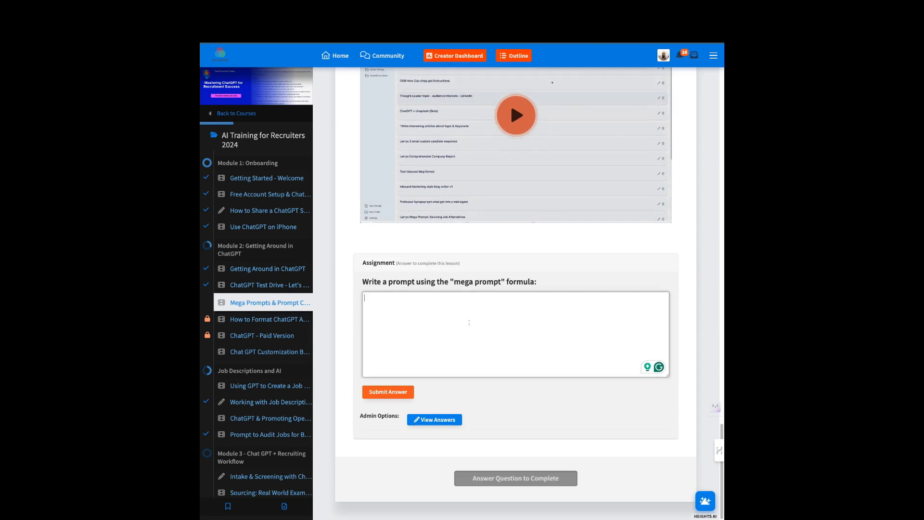
{"action": "scroll", "scroll_direction": "down", "scroll_amount": 3}
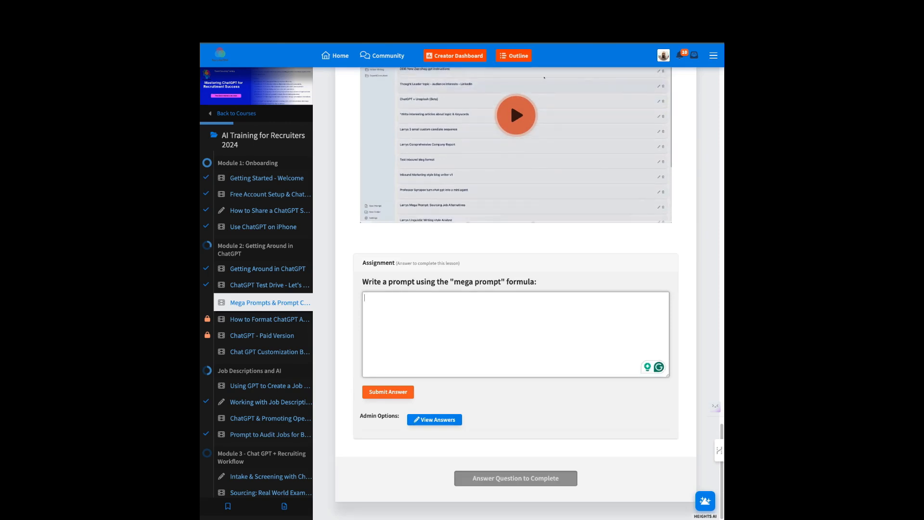
{"action": "scroll", "scroll_direction": "down", "scroll_amount": 3}
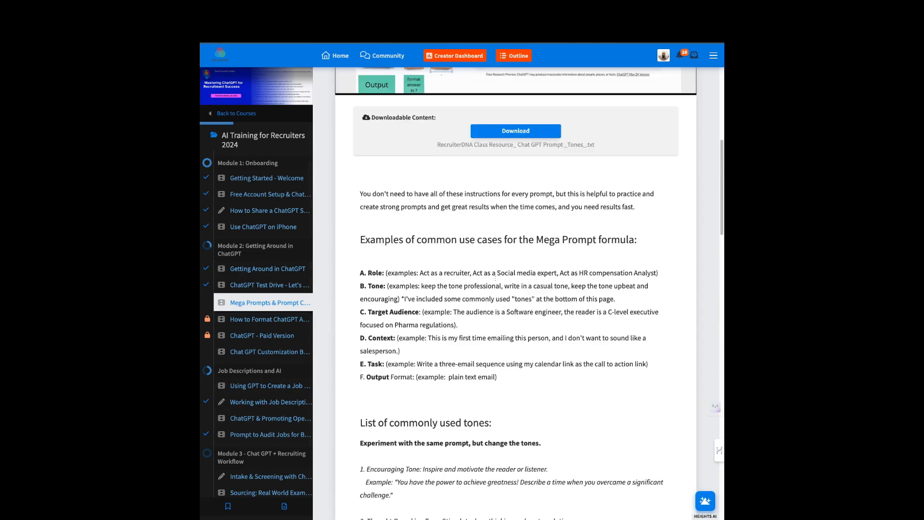